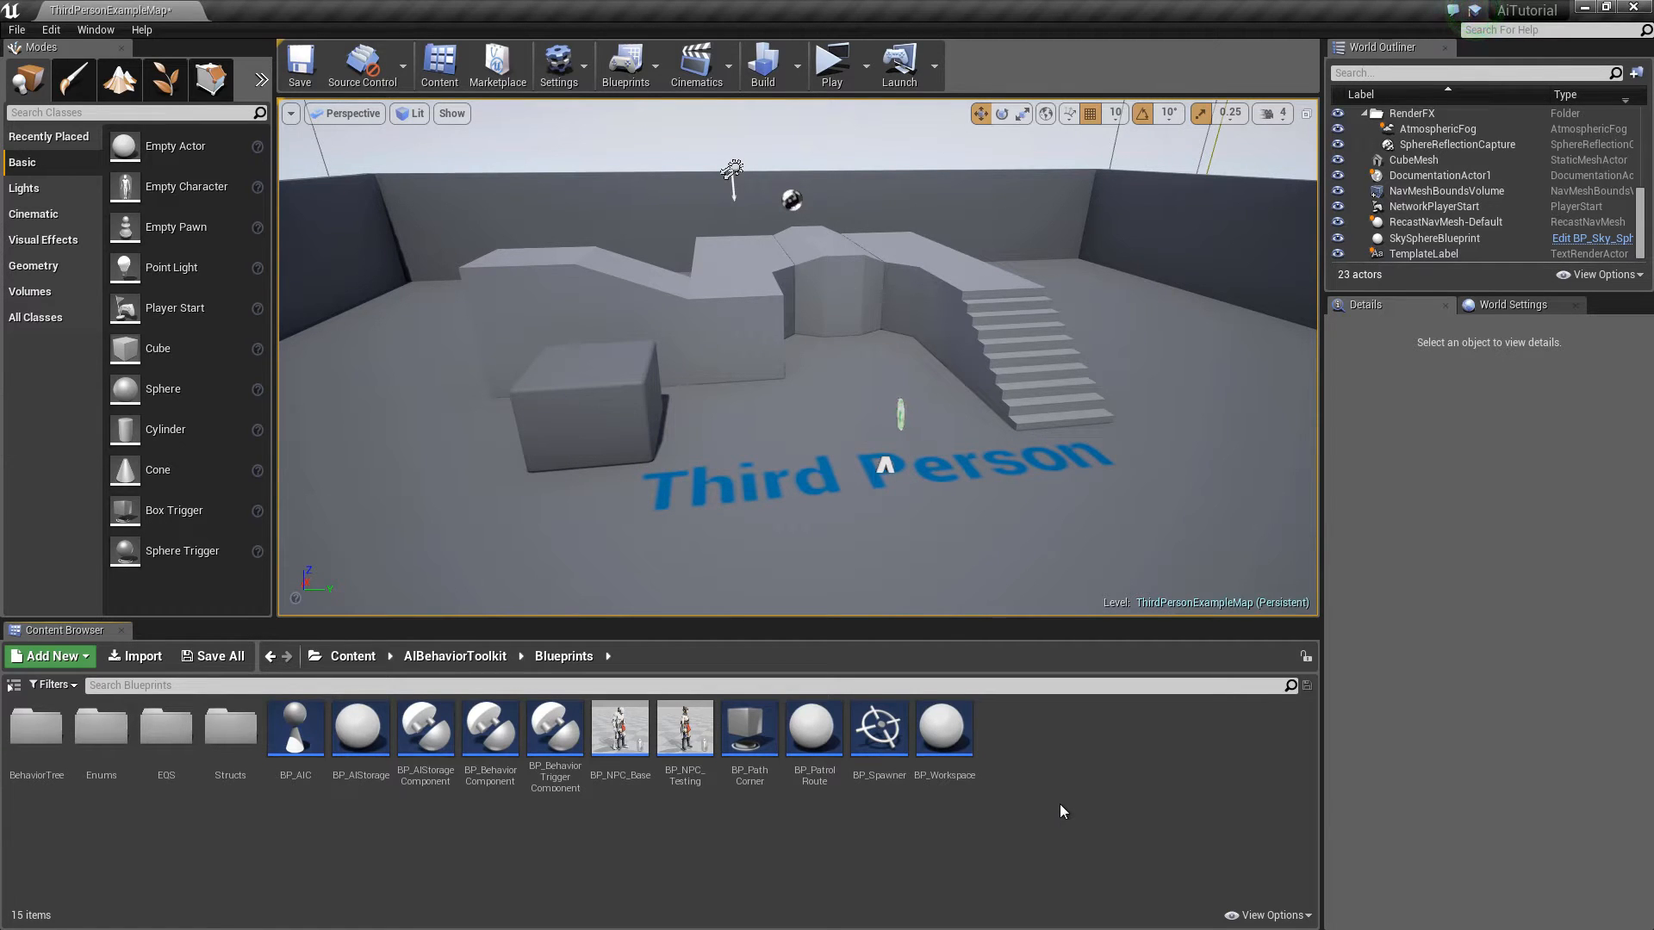
Open BP_NPC_Testing and show its BehaviorComponent details down to the Investigate Settings.
double_click(684, 729)
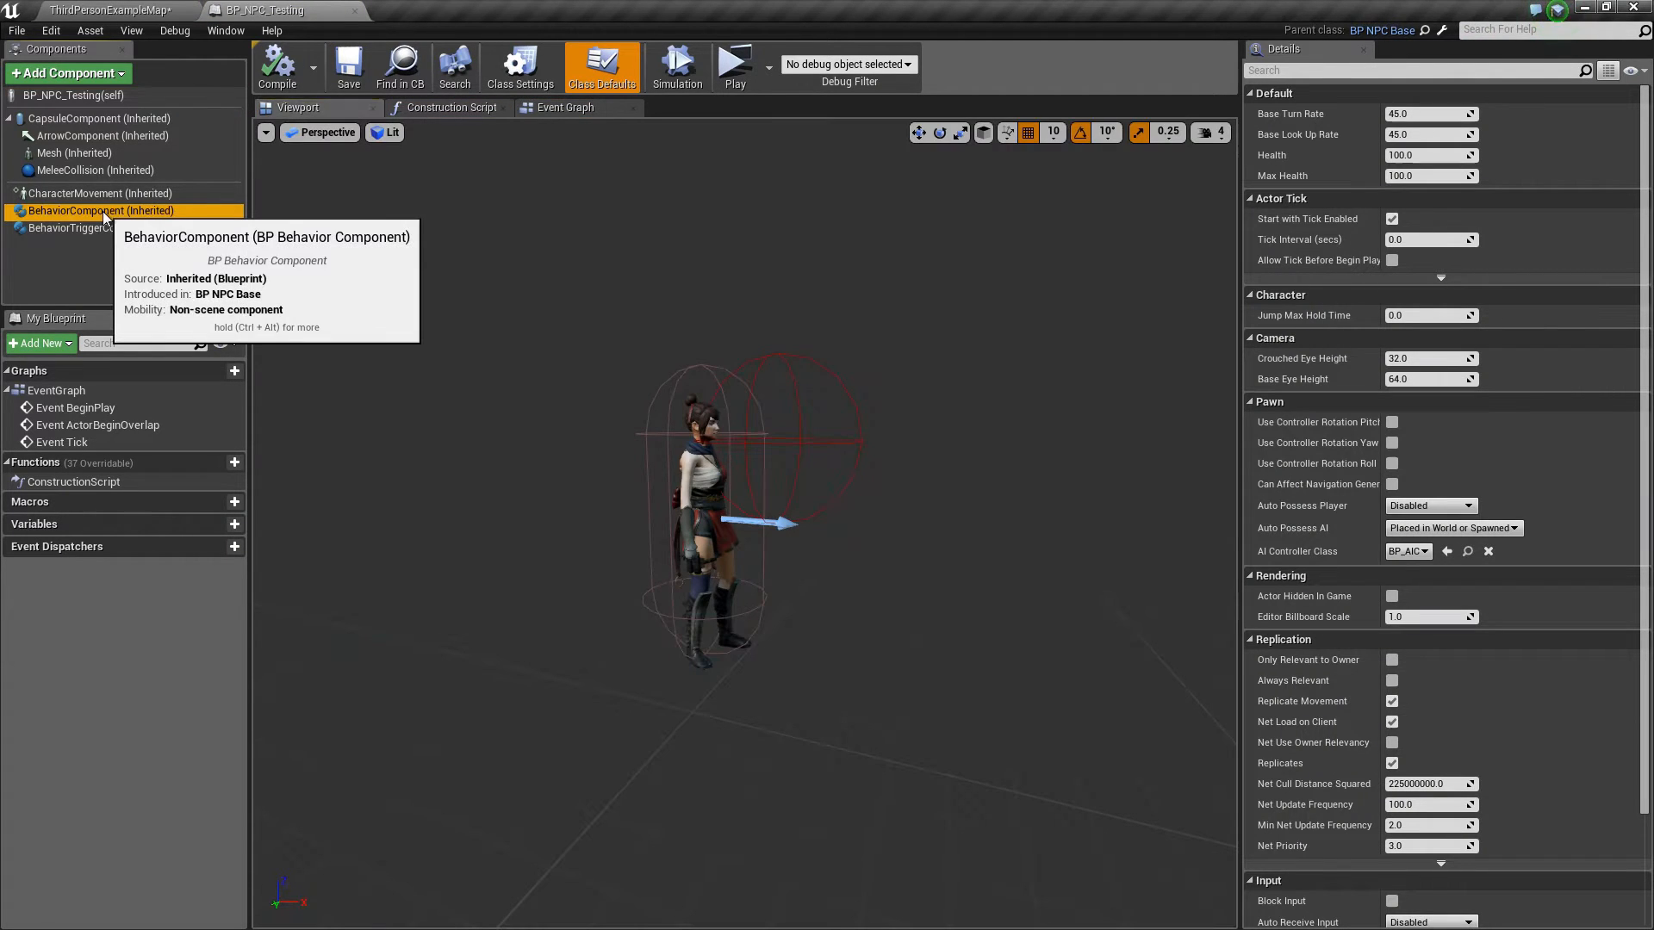
left_click(102, 210)
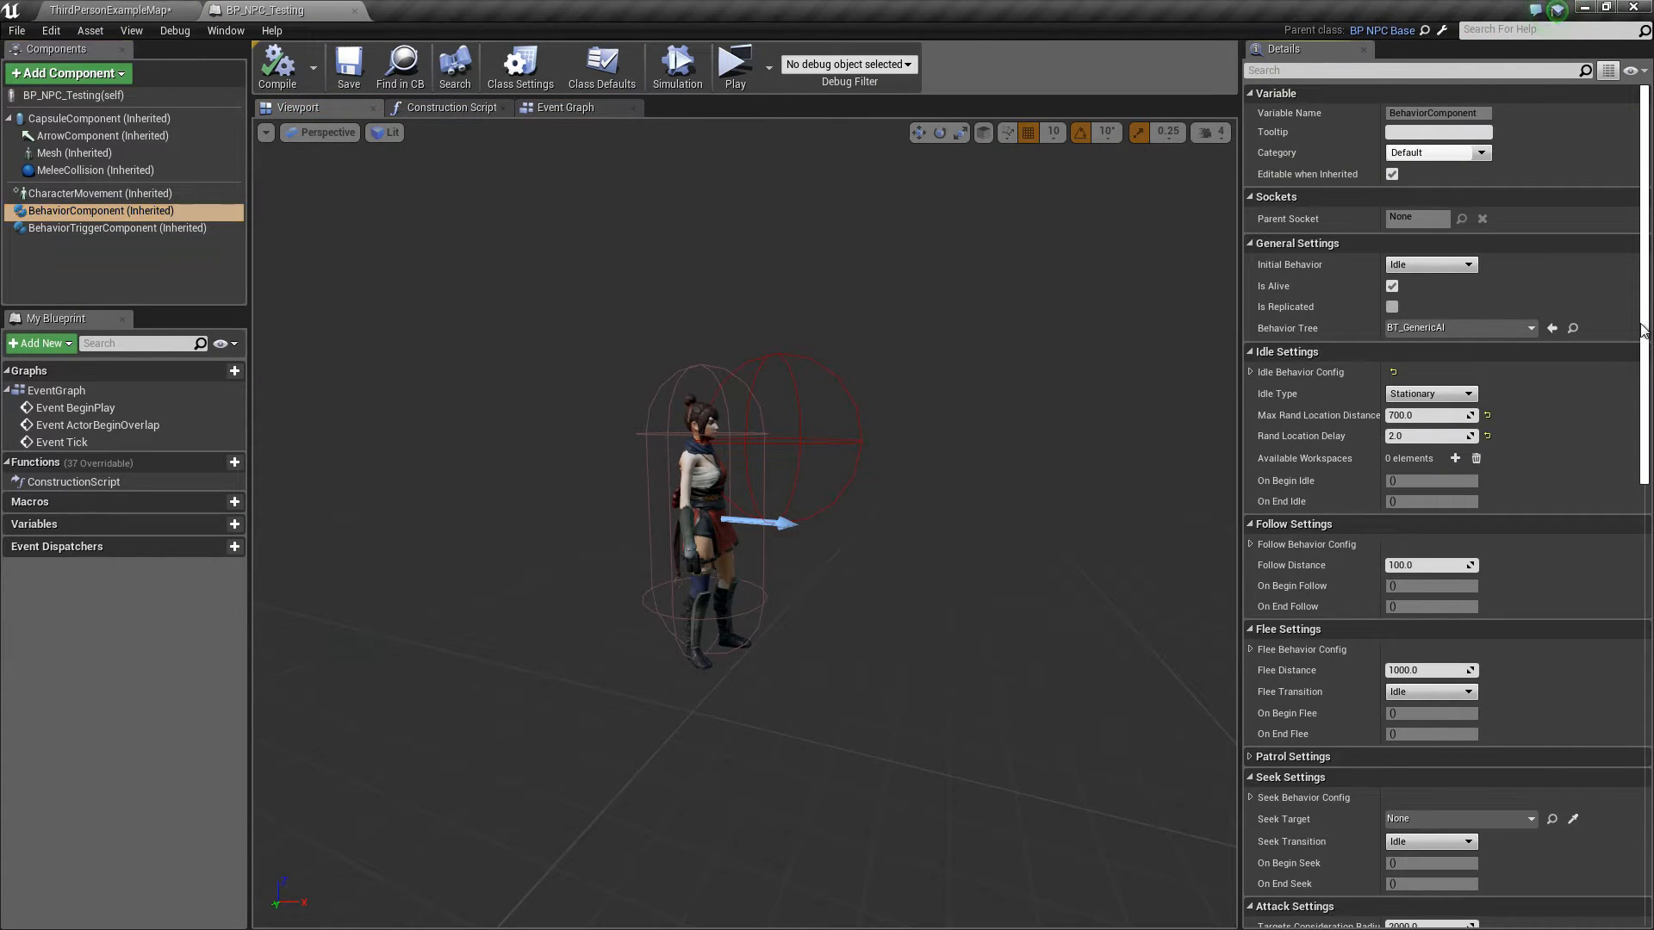
scroll("down", 3)
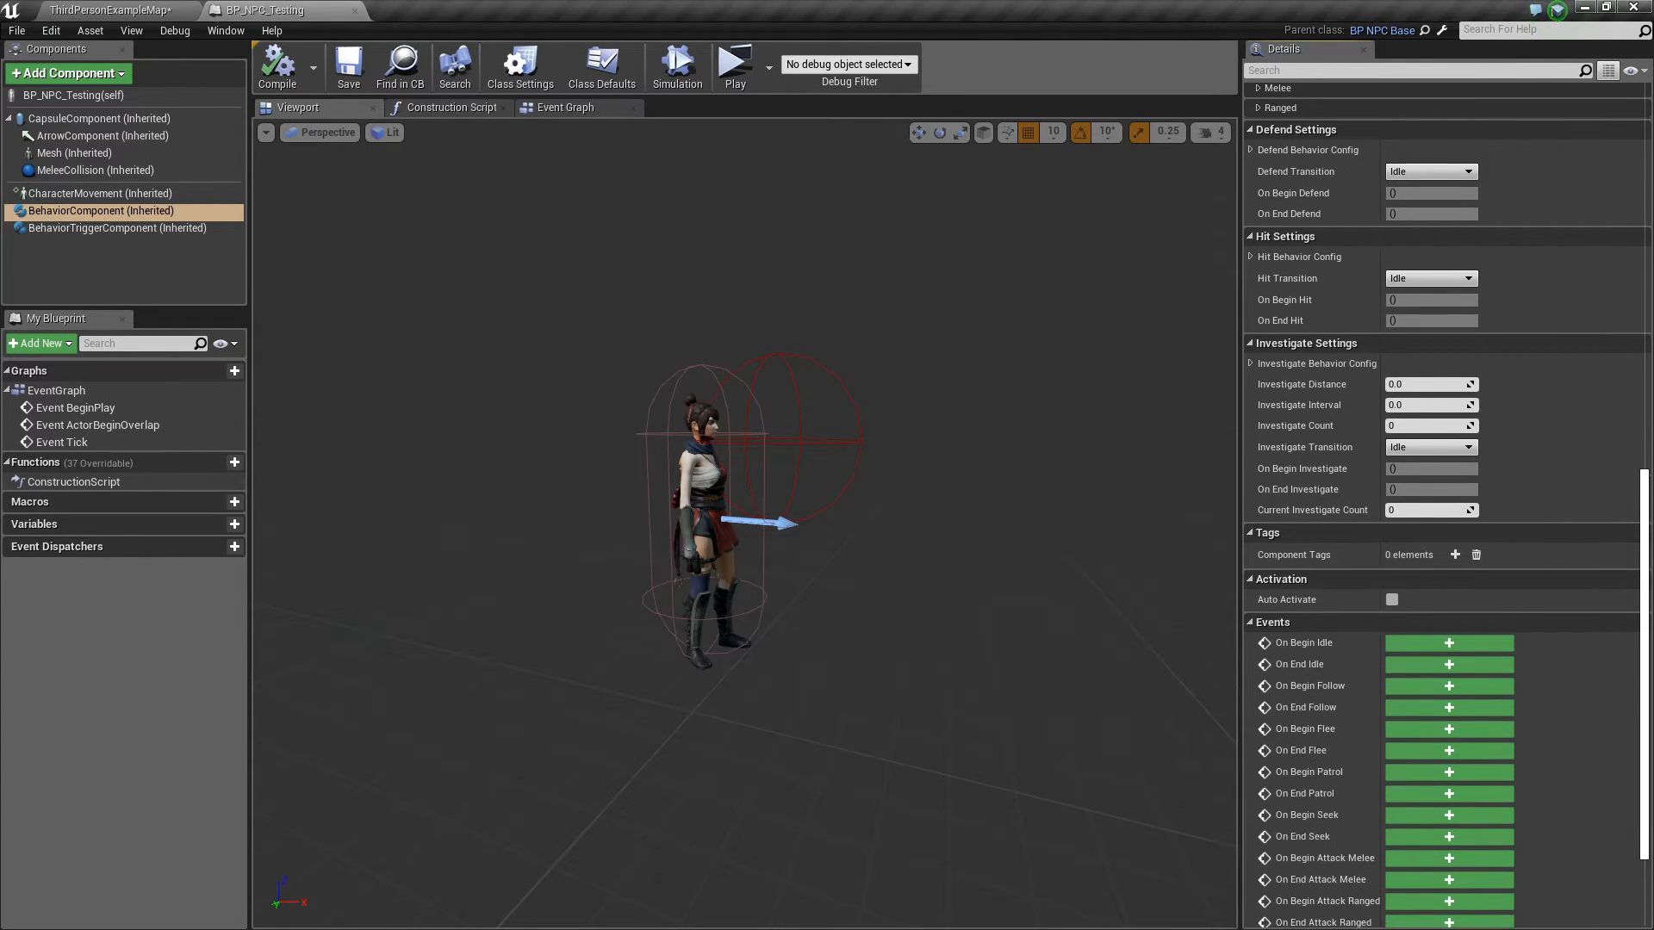
scroll("up", 3)
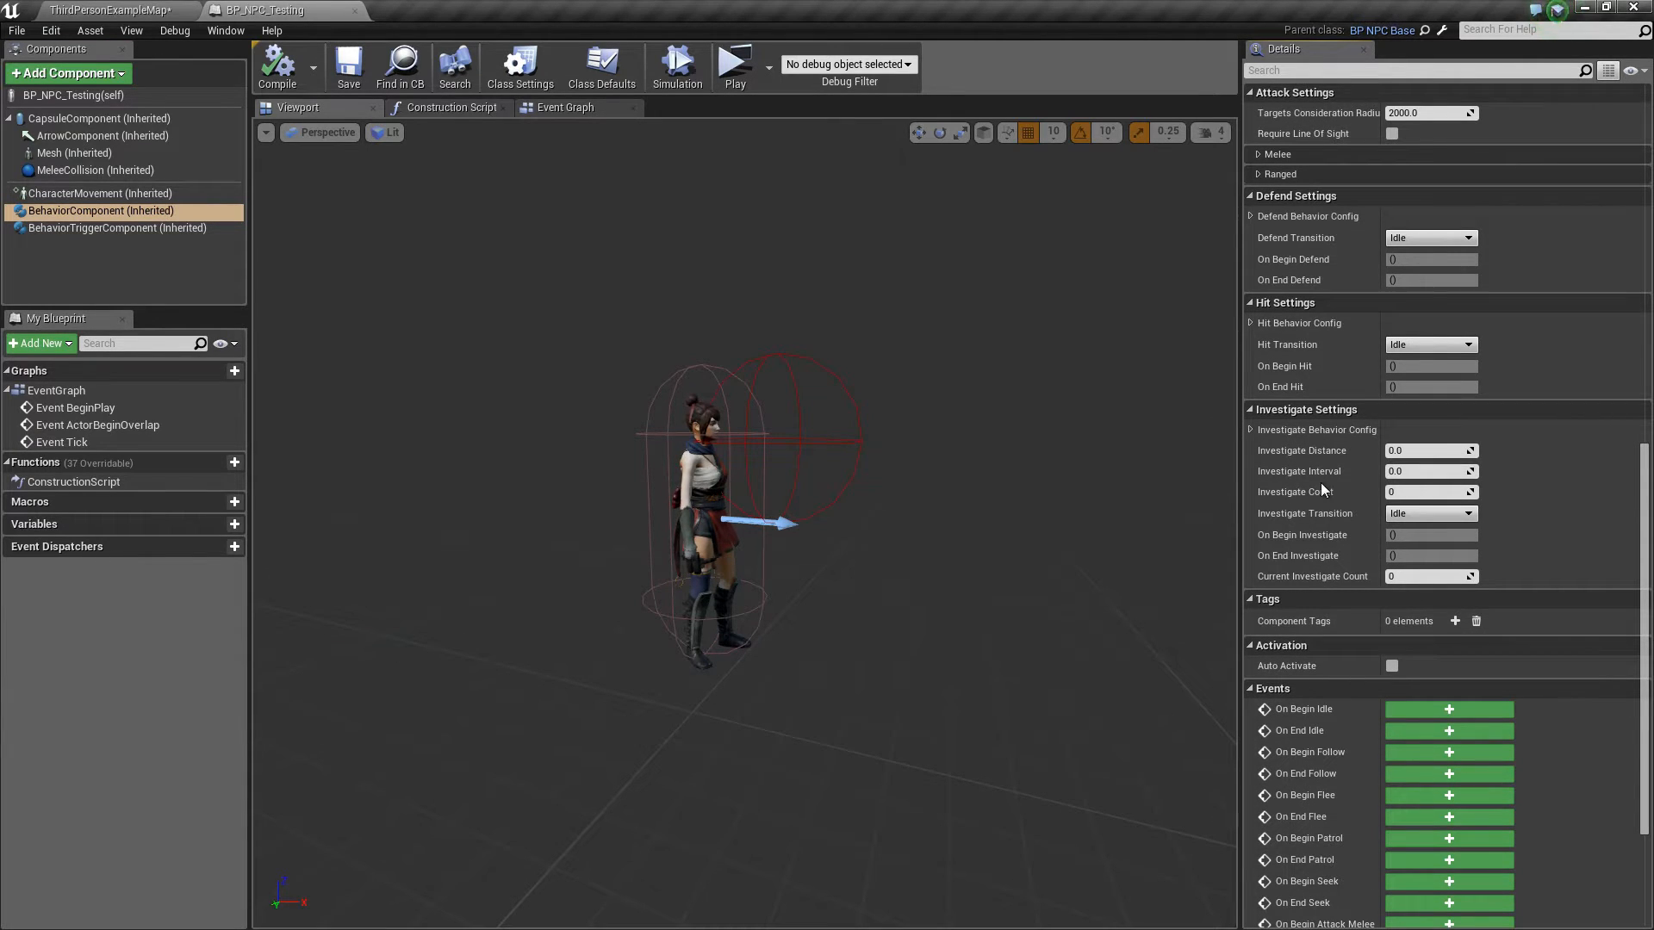
left_click(1251, 429)
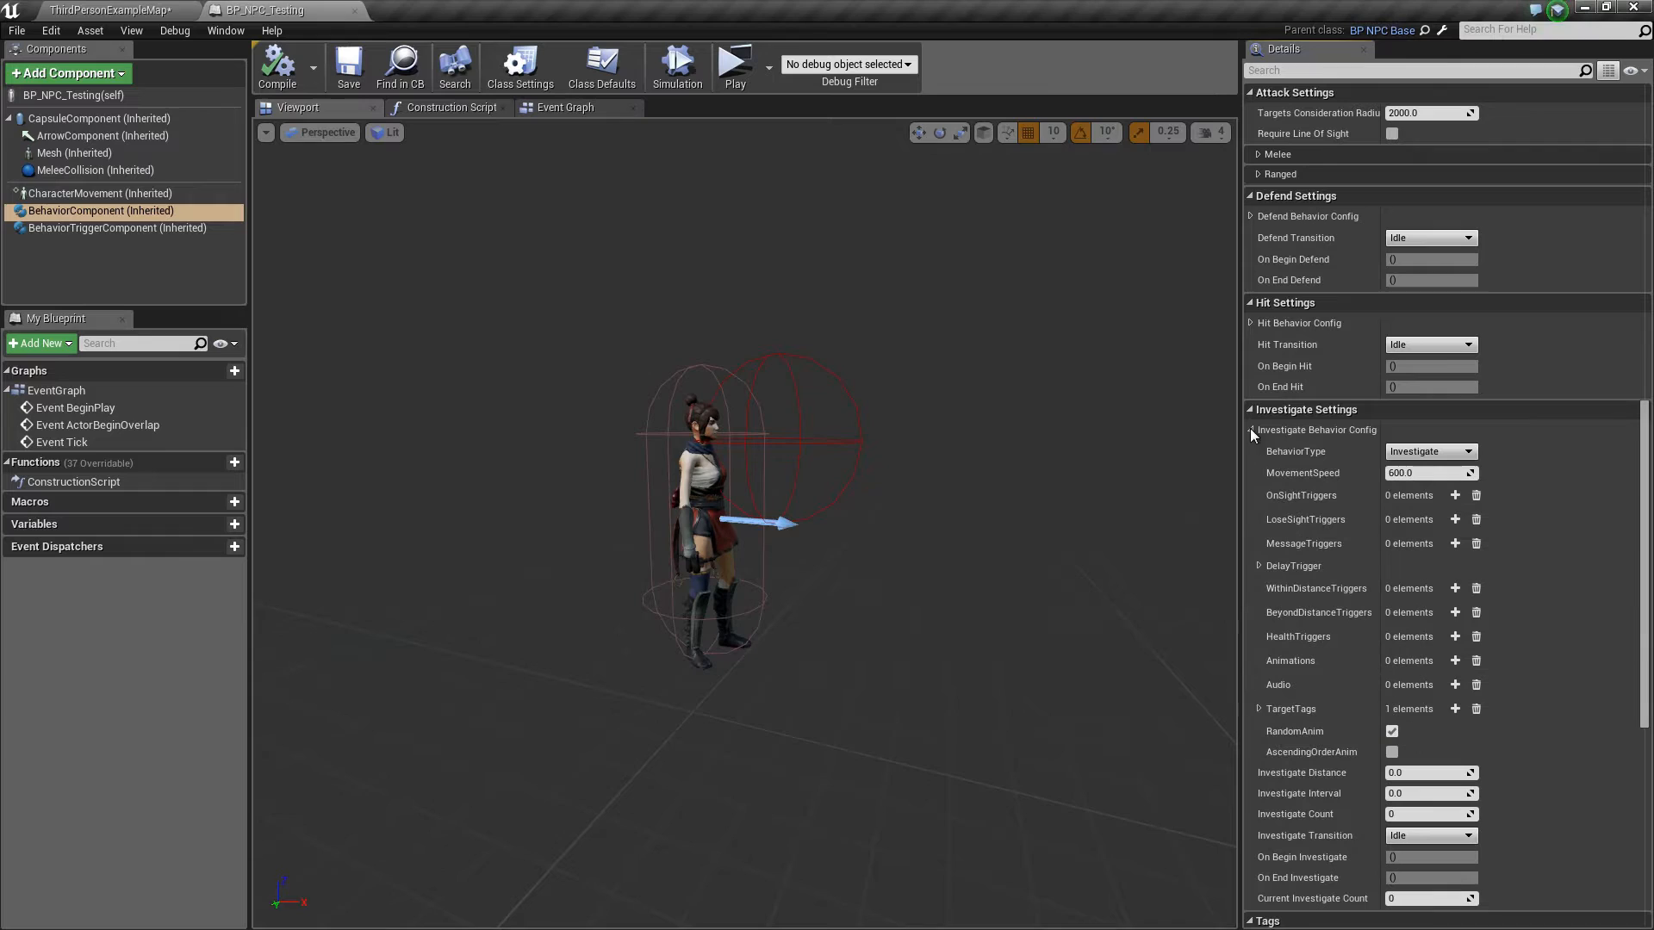
left_click(1257, 429)
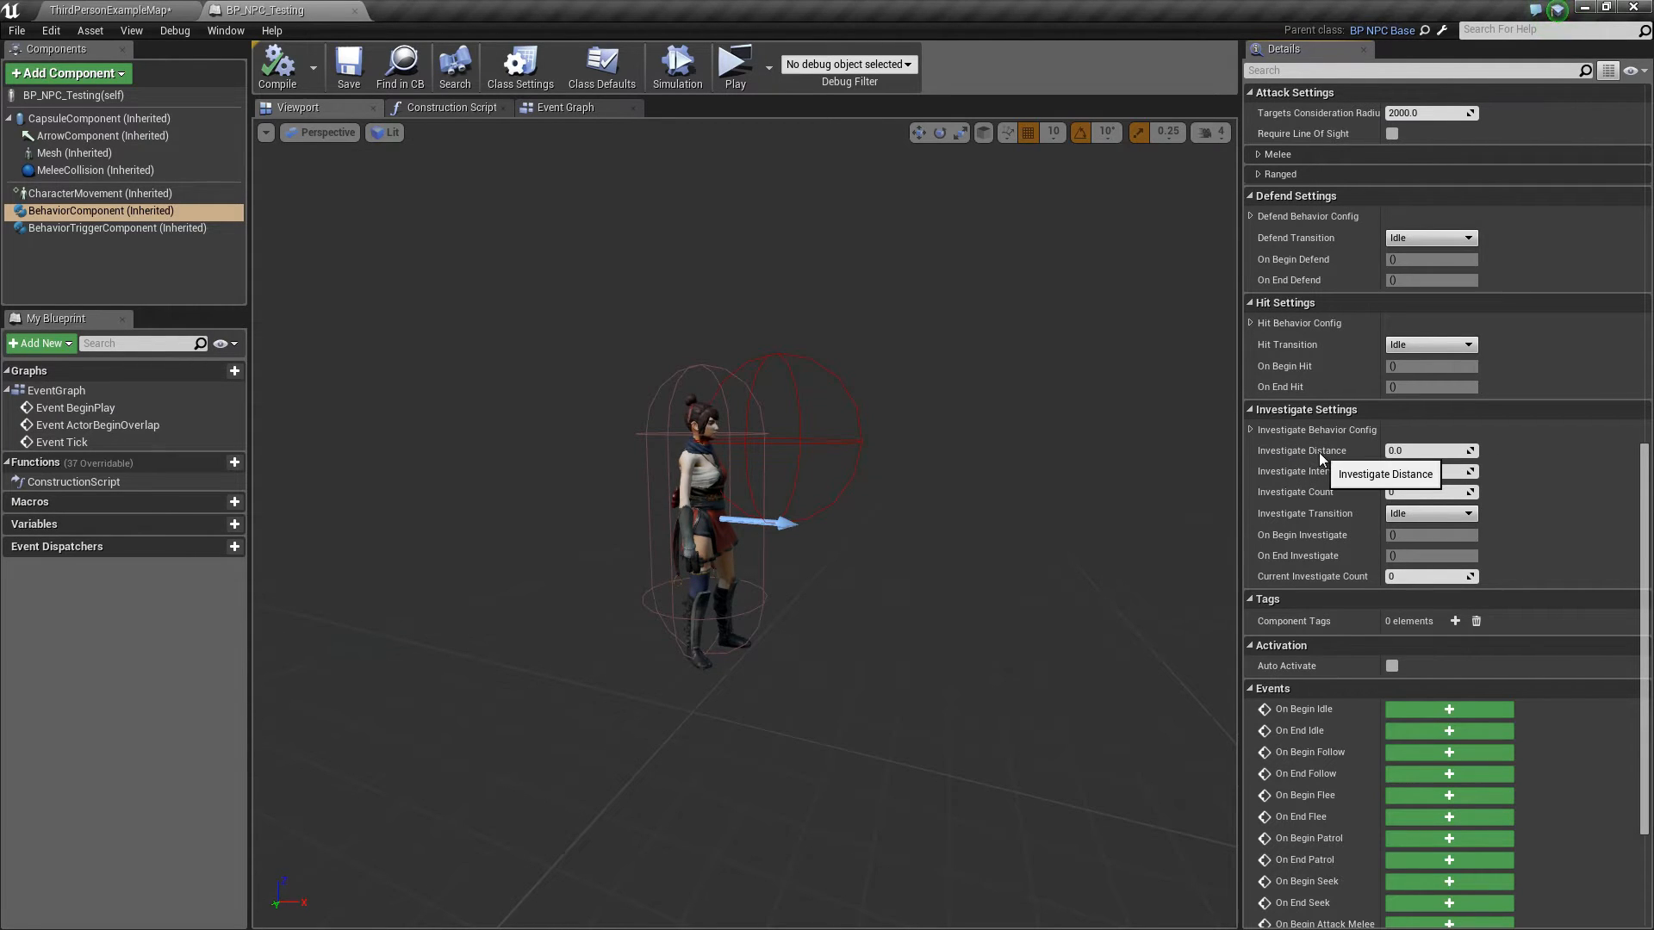
left_click(1430, 450)
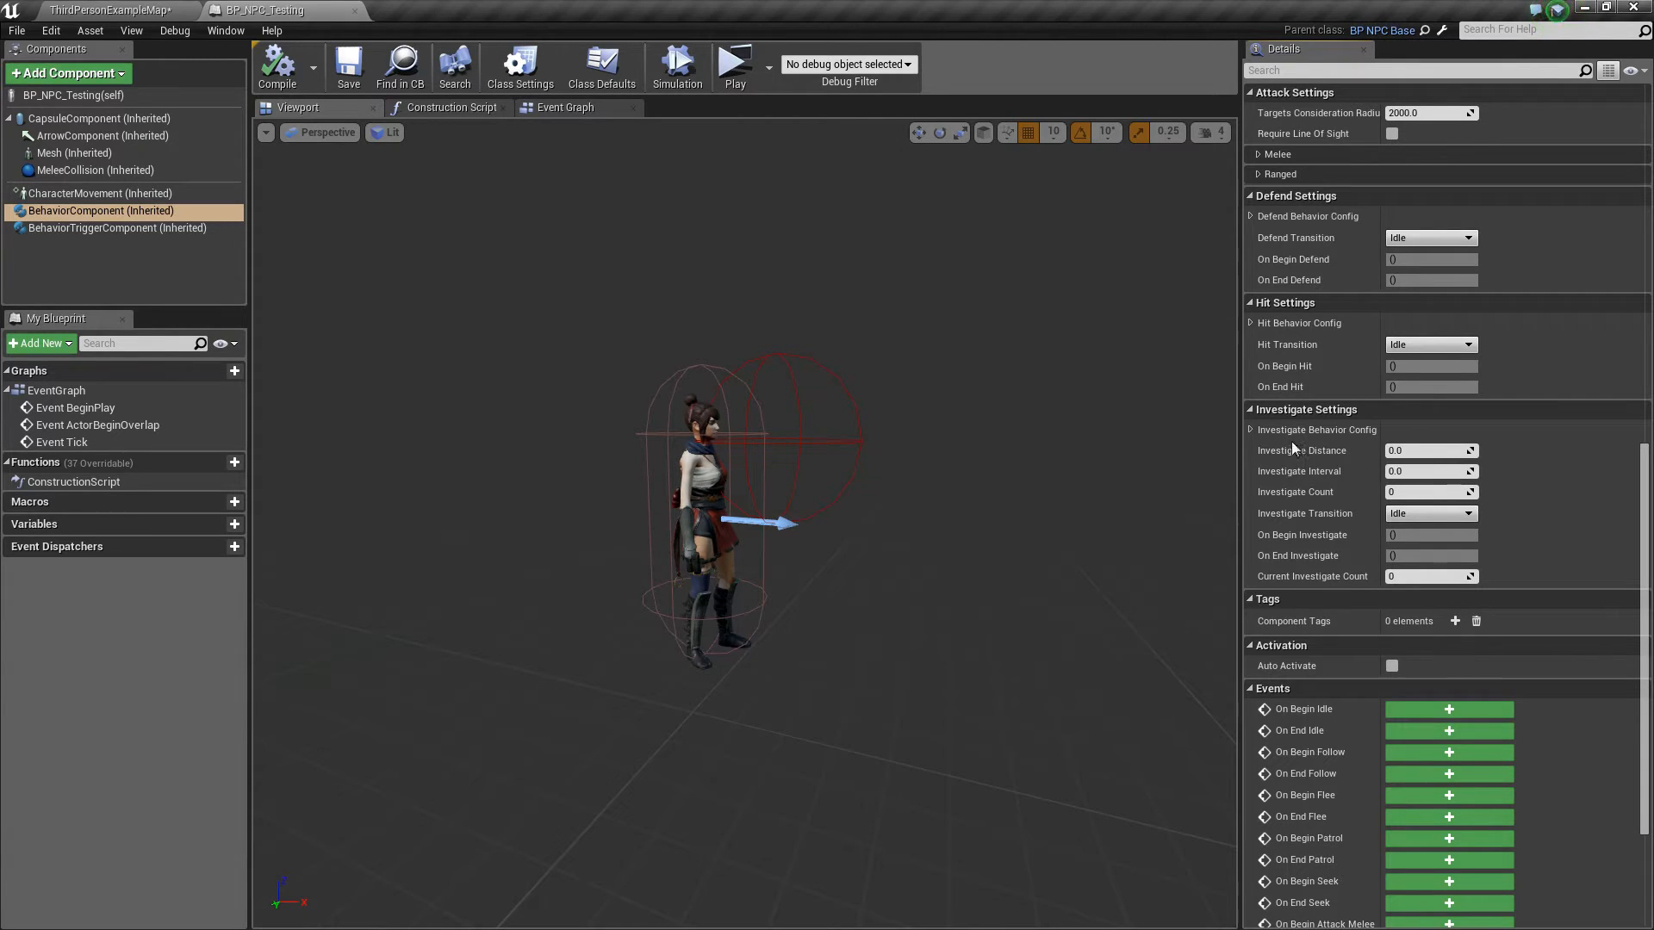
mouse_move(1323, 450)
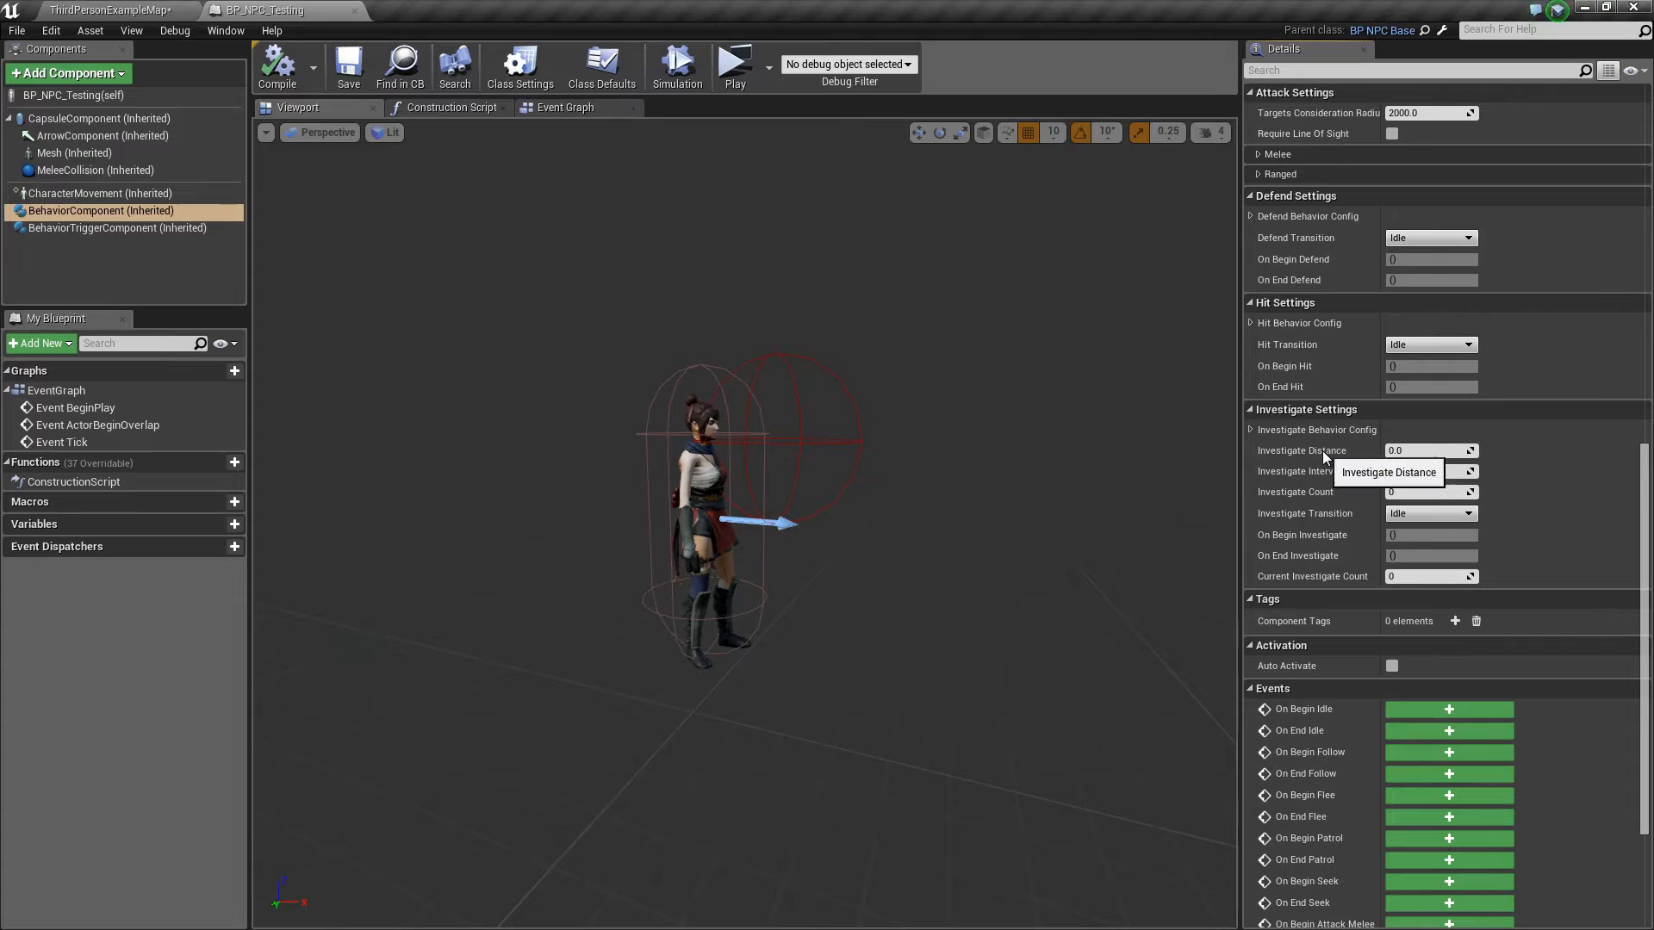
mouse_move(1346, 459)
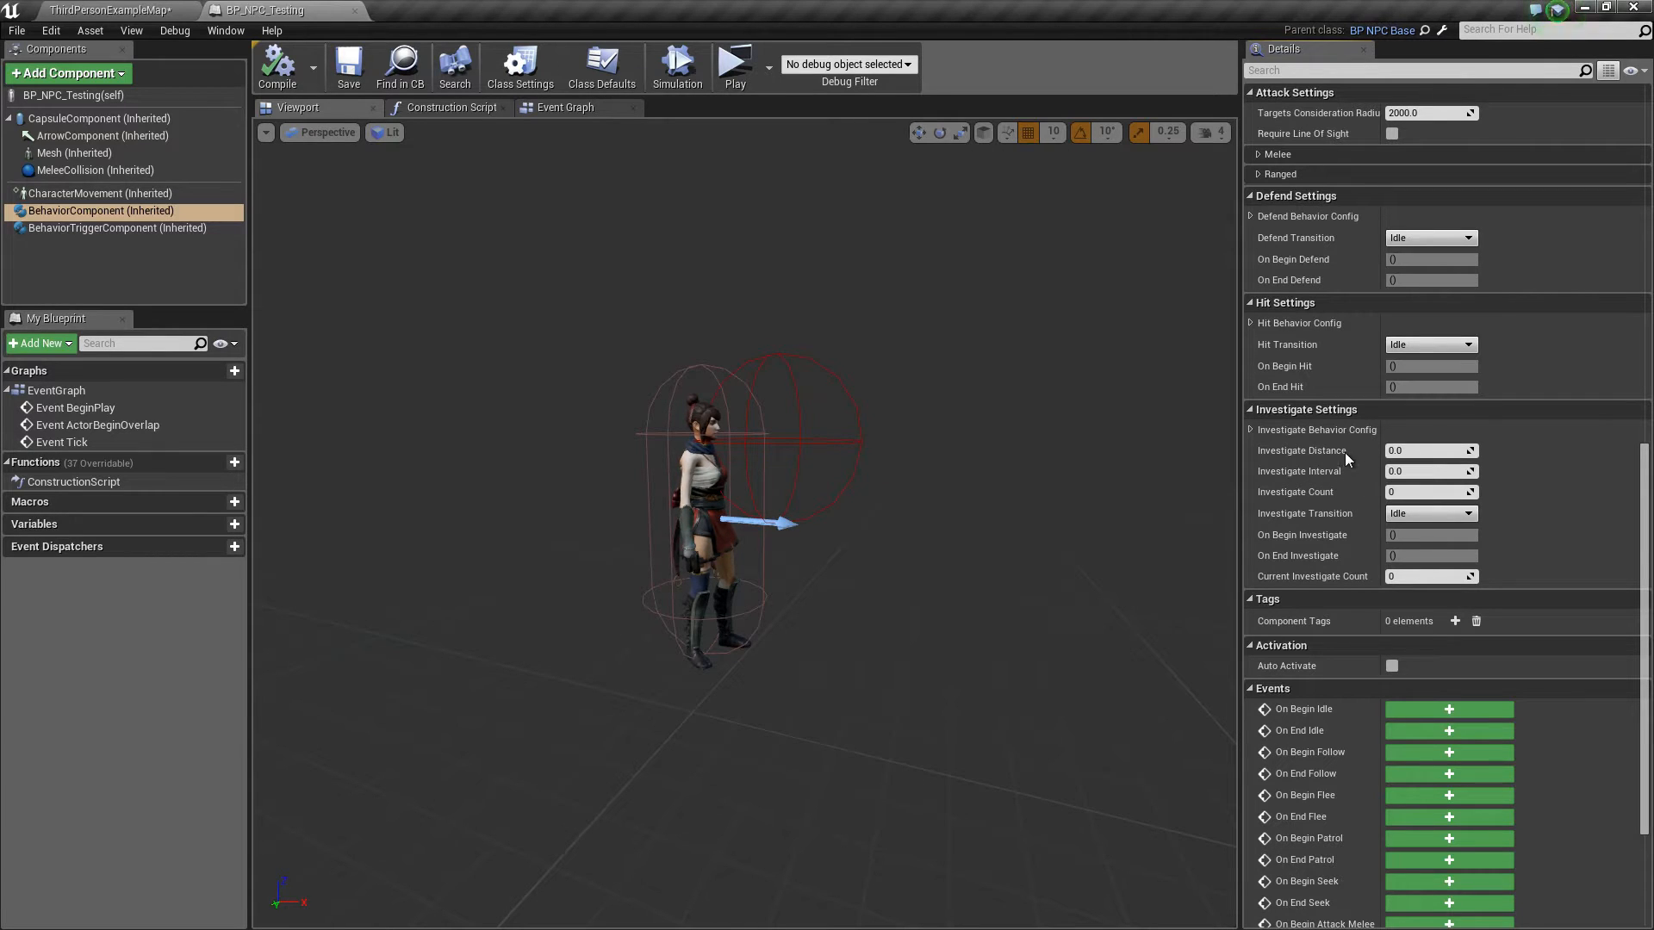
mouse_move(1341, 471)
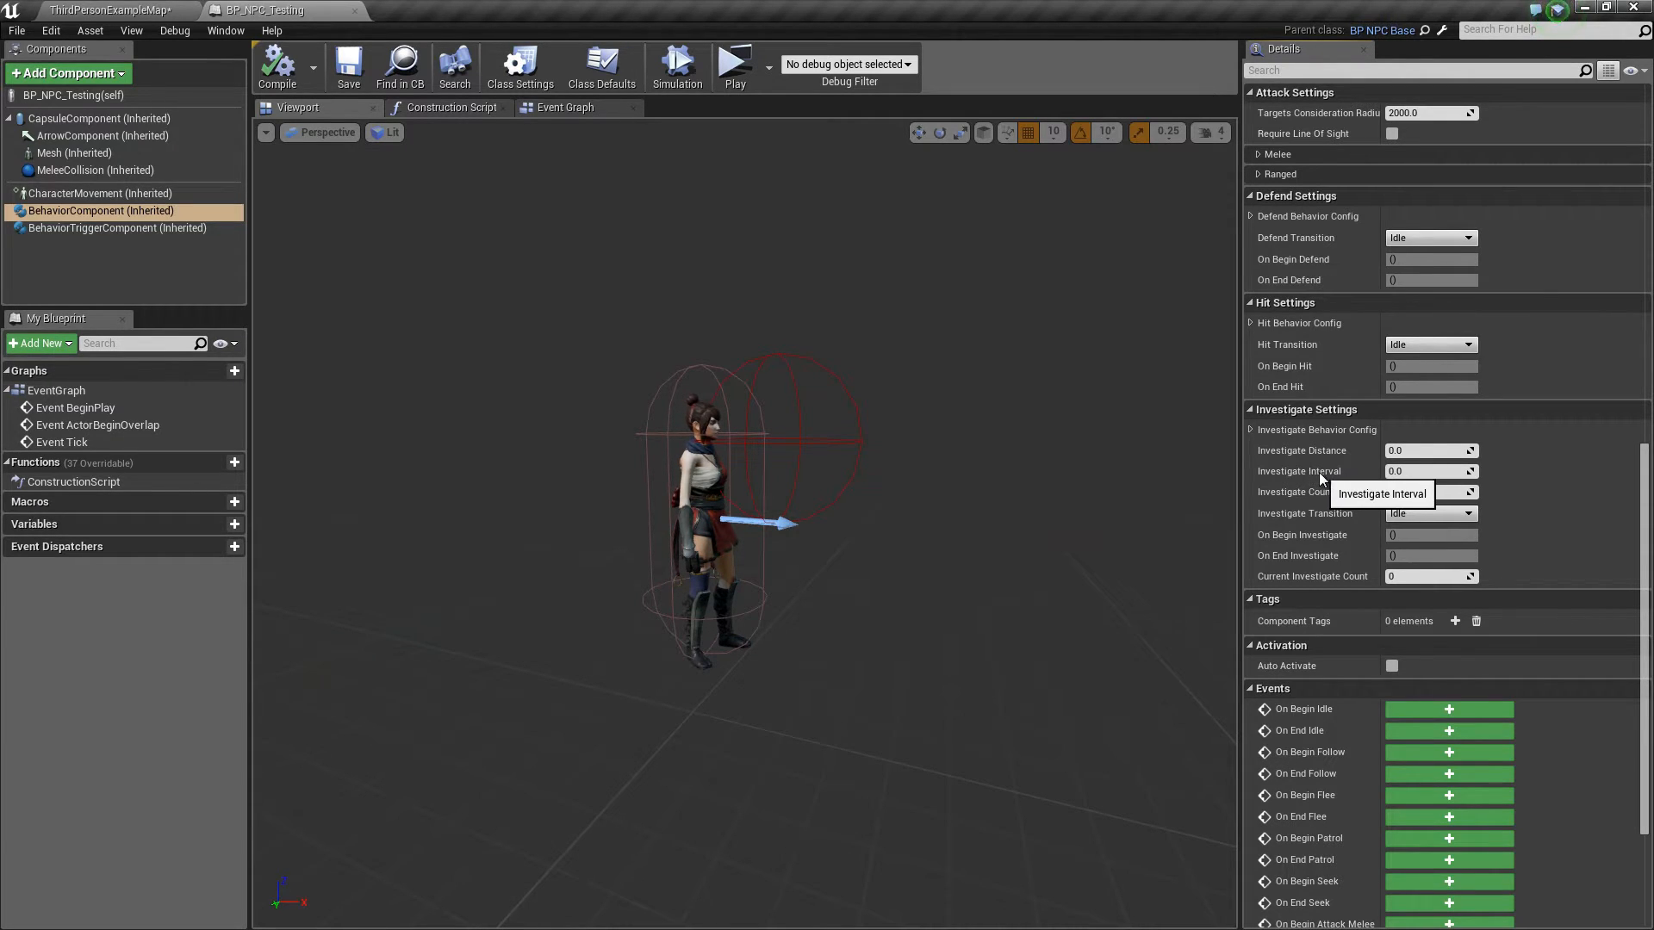
mouse_move(1296, 491)
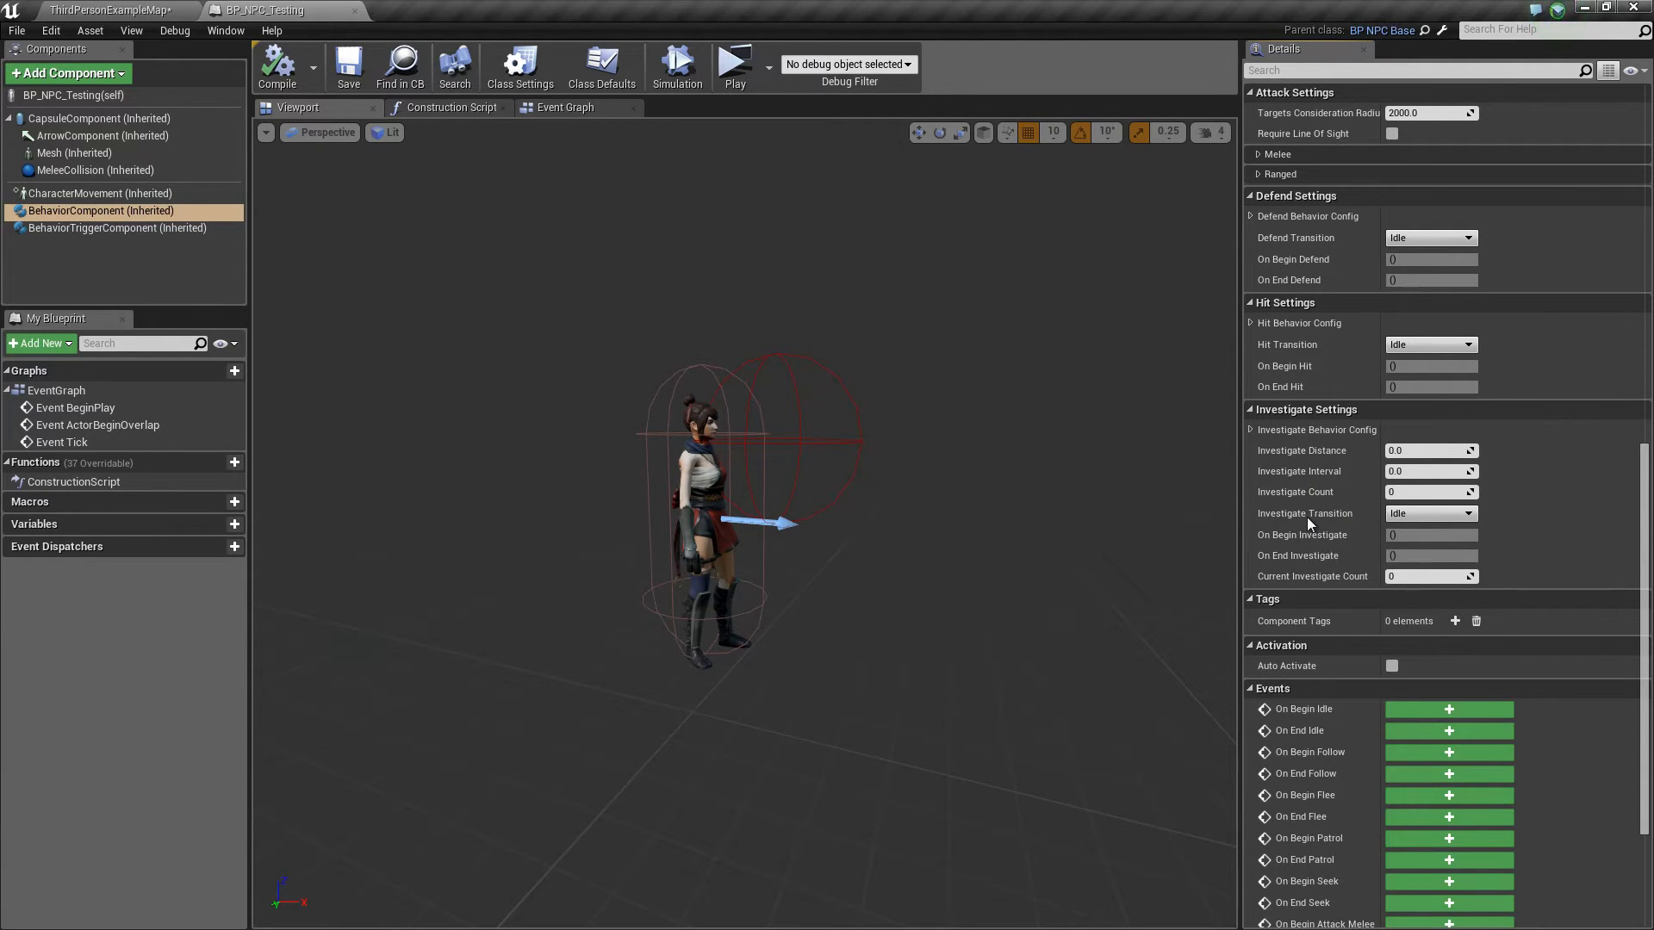
mouse_move(1324, 528)
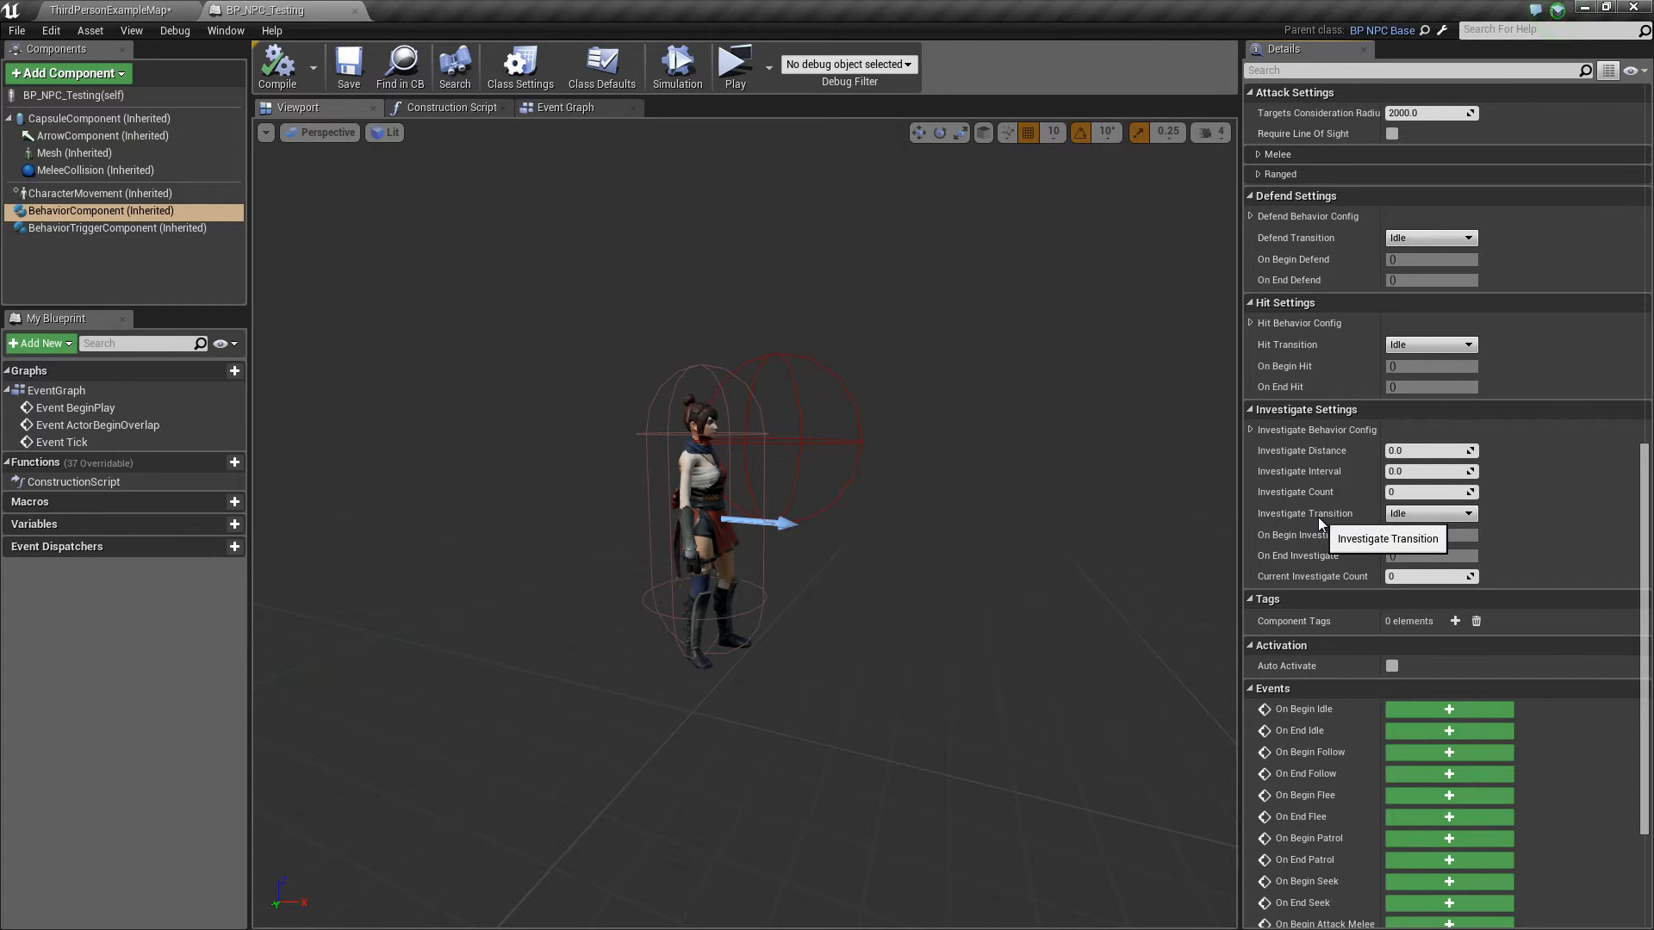
mouse_move(1351, 583)
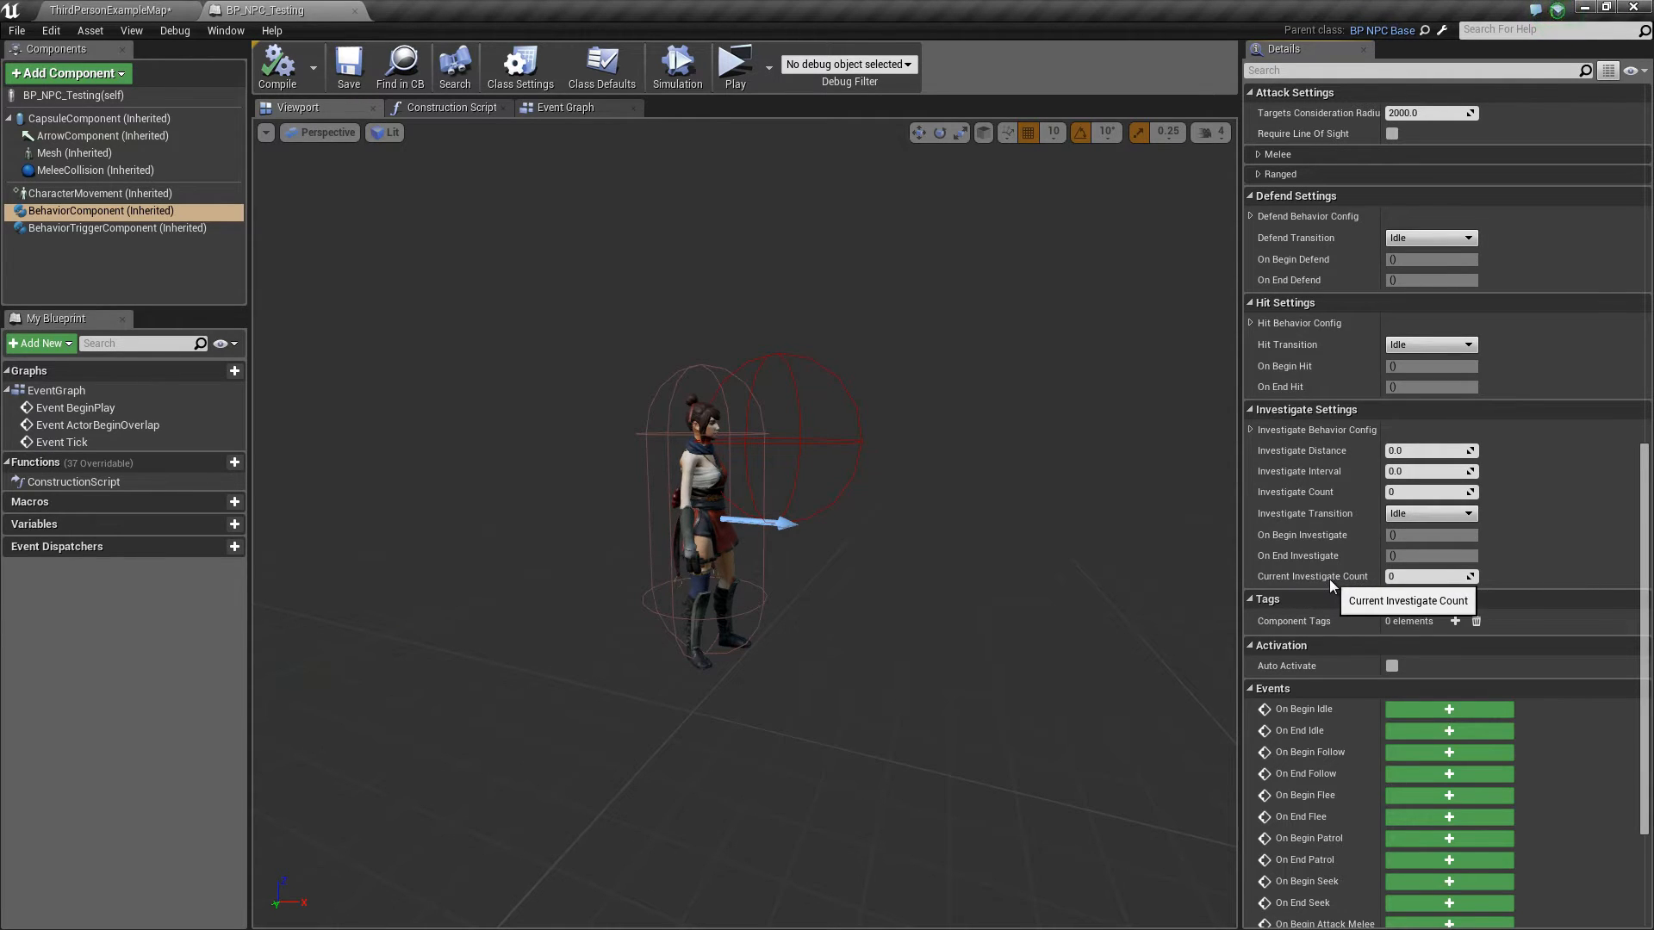
mouse_move(1305, 588)
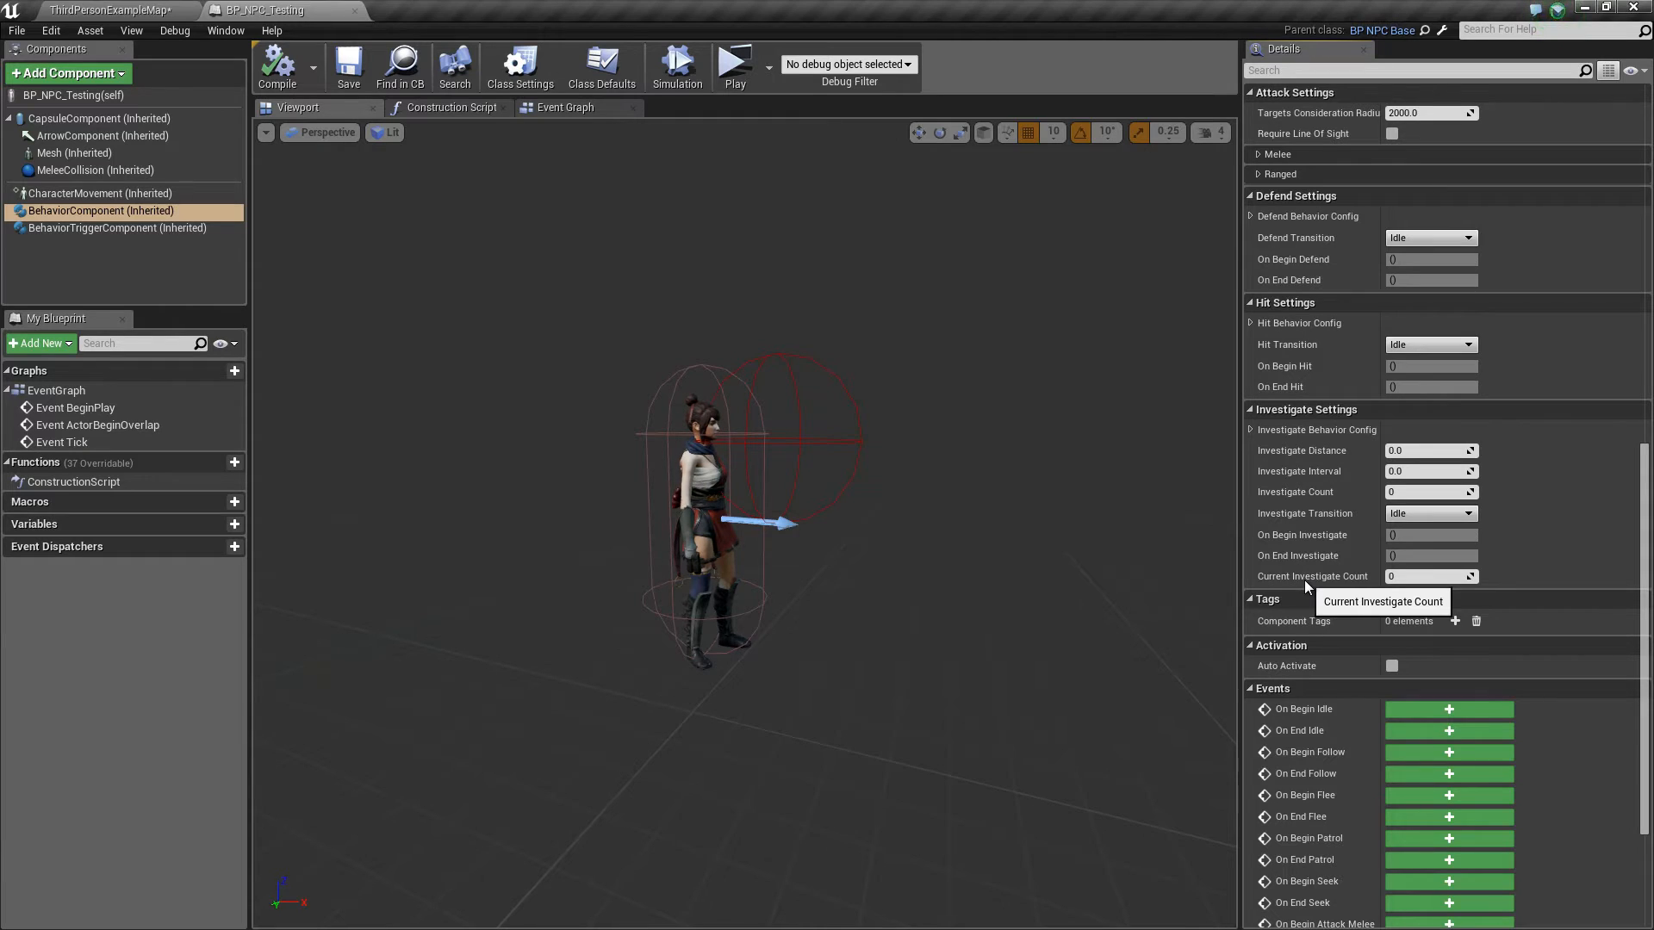
mouse_move(565, 324)
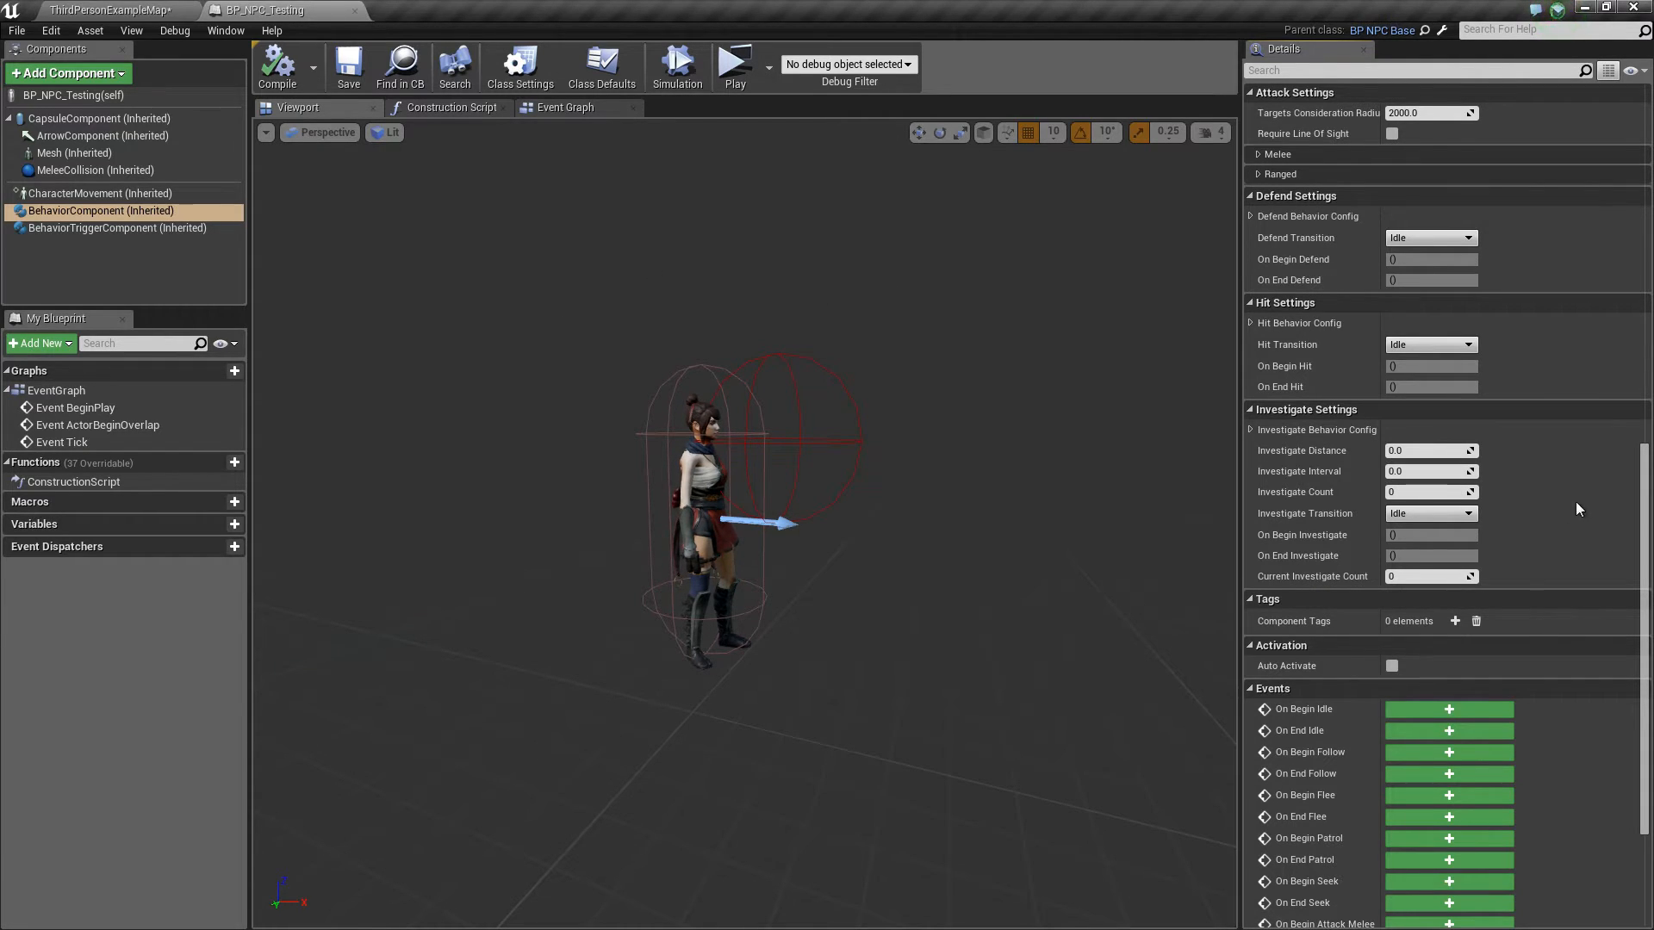
Add an Idle LoseSightTrigger with ActorTag Player that switches behavior to Investigate.
scroll("up", 3)
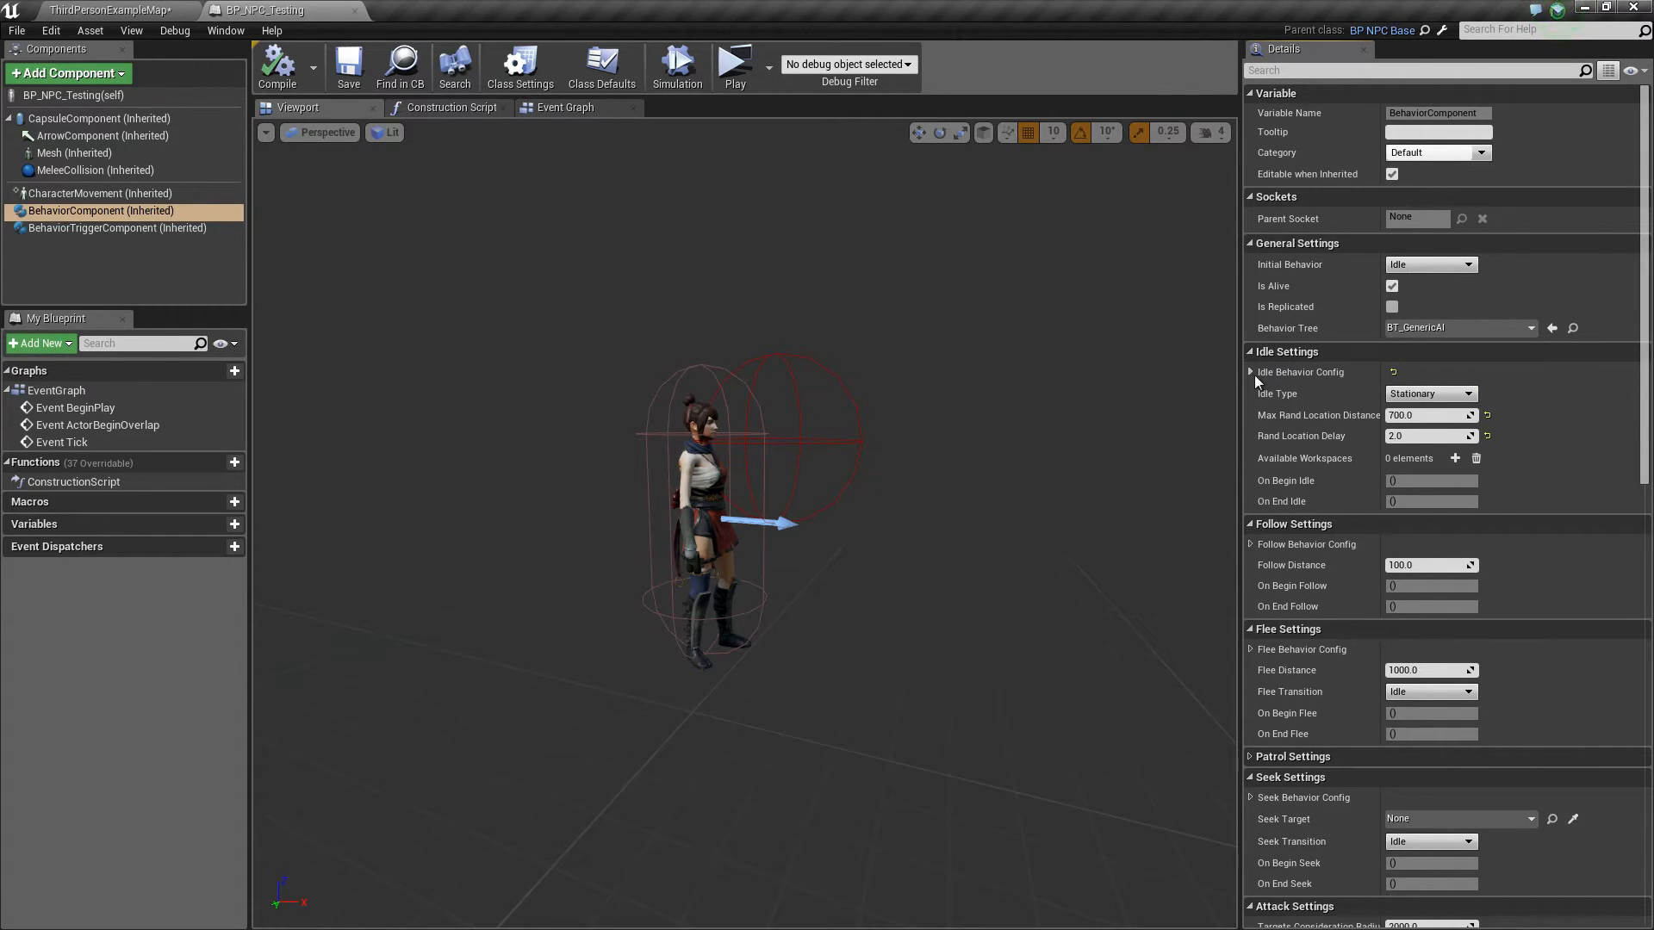
left_click(1251, 372)
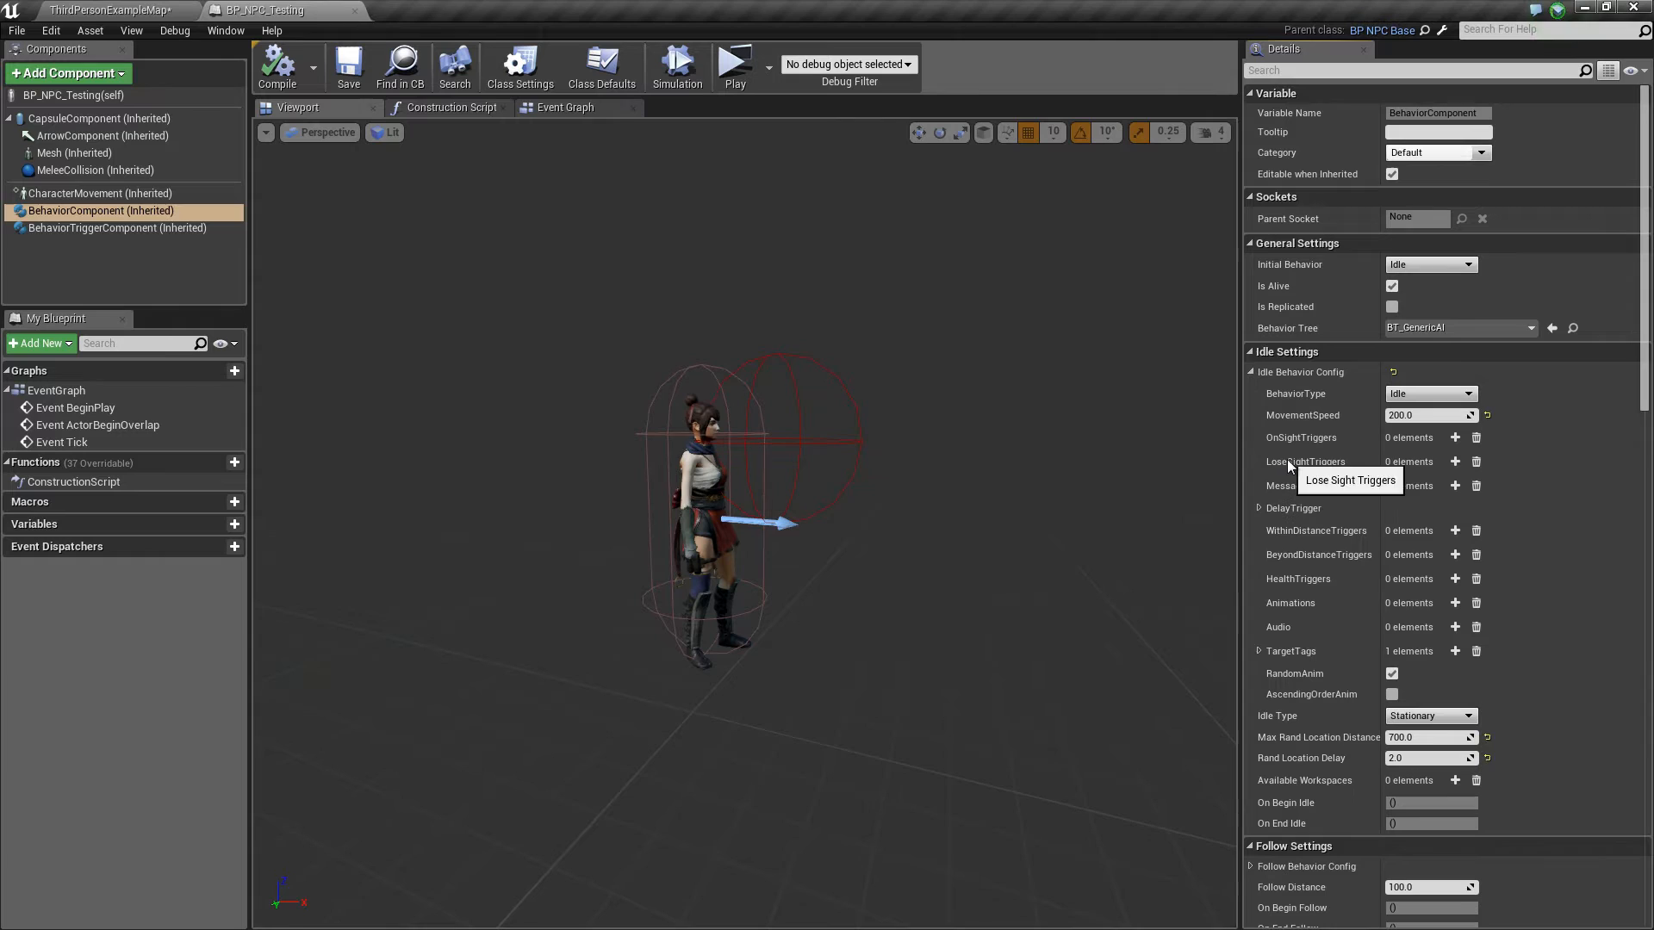
left_click(1454, 462)
type("P")
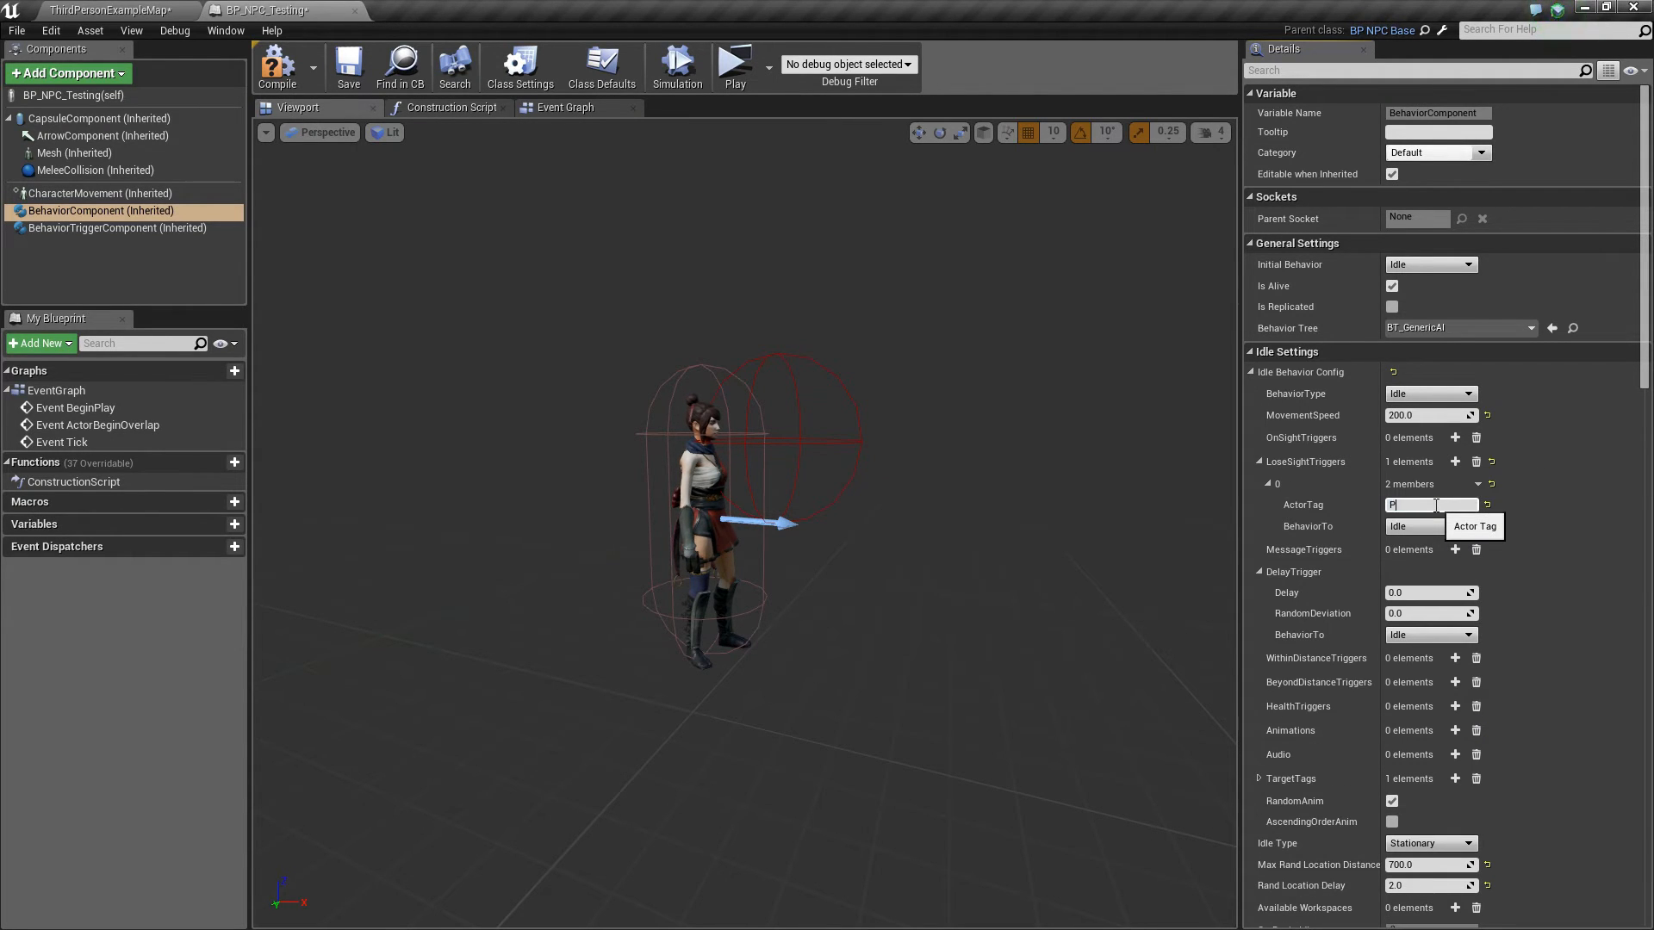
type("layer")
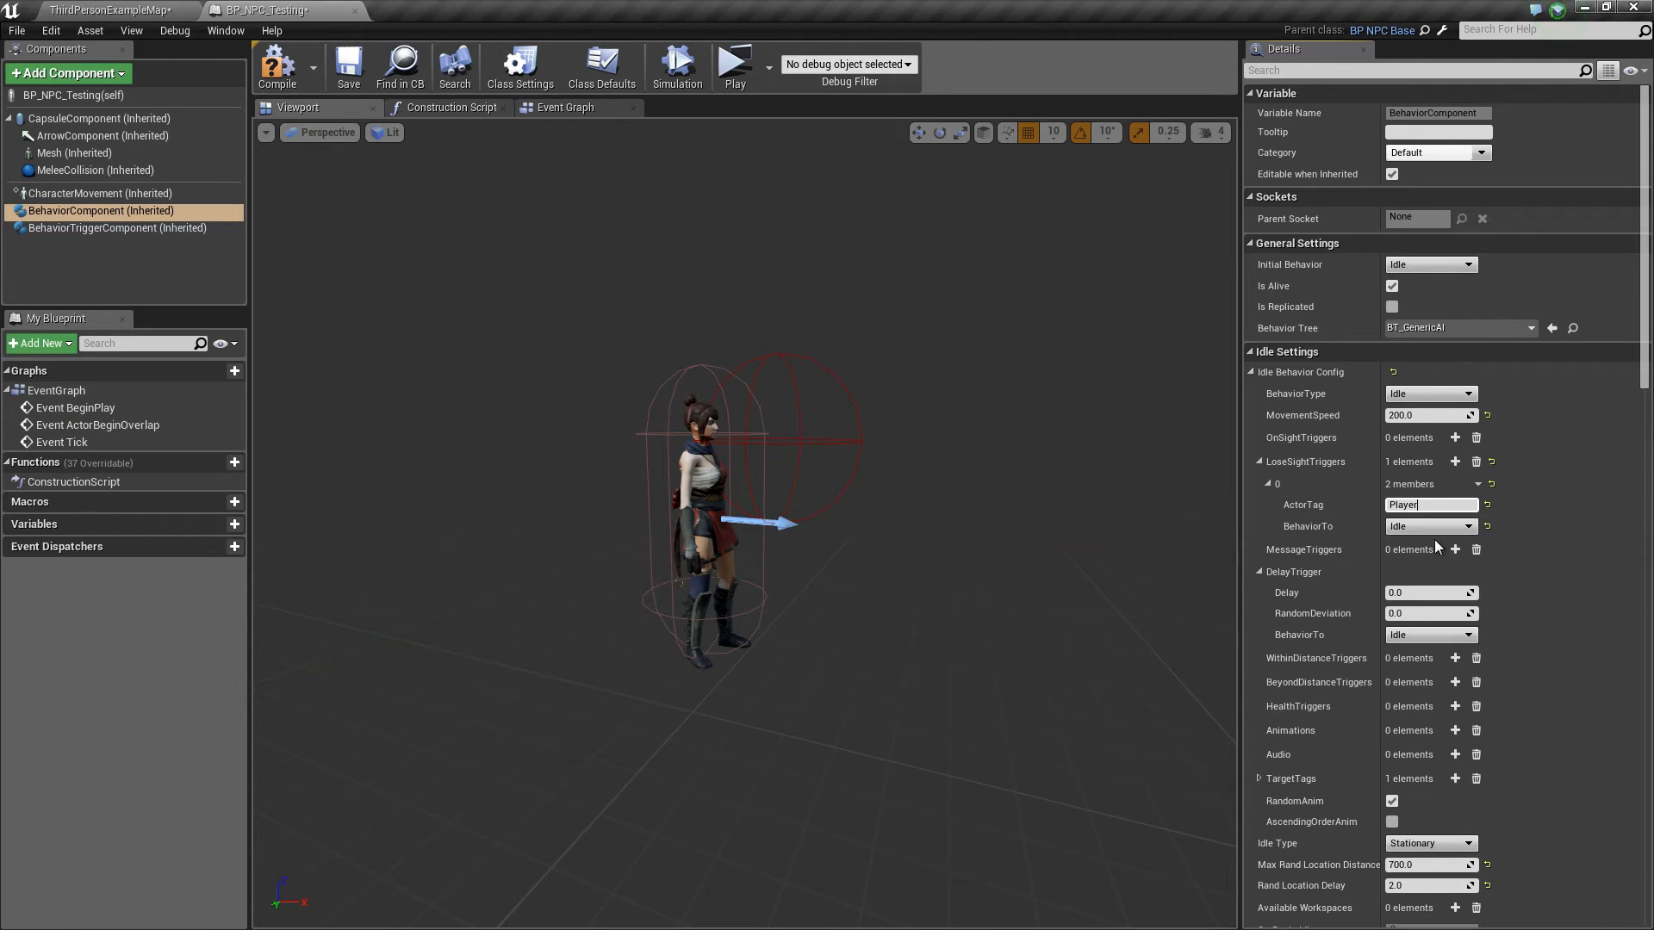
left_click(1430, 527)
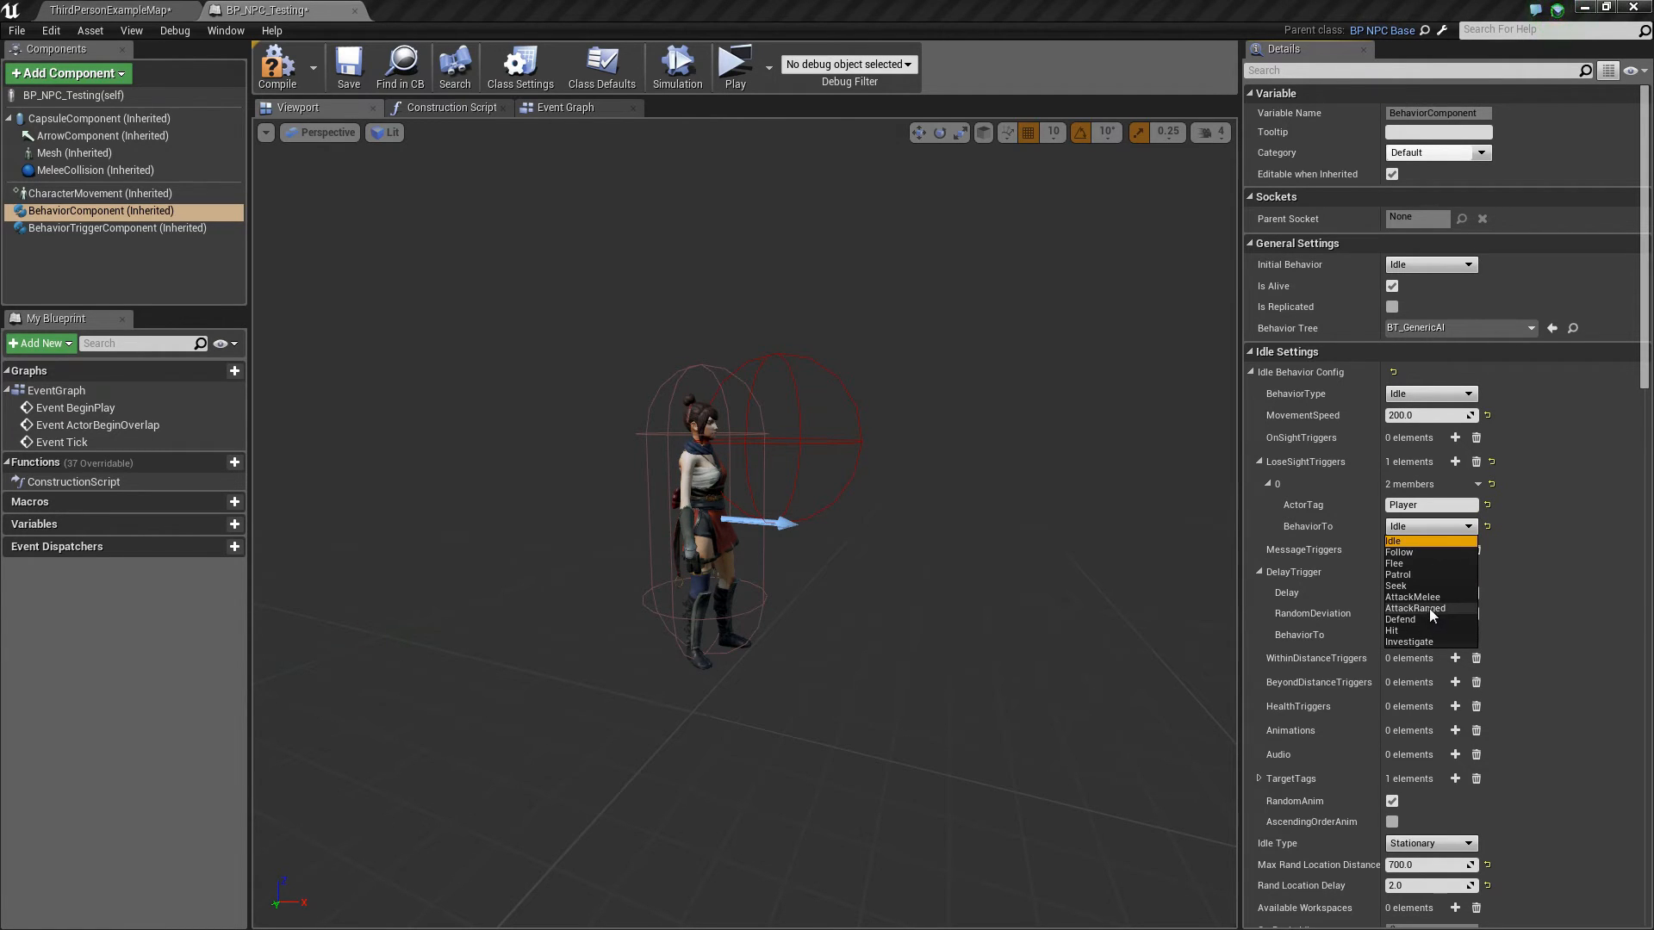
left_click(1411, 641)
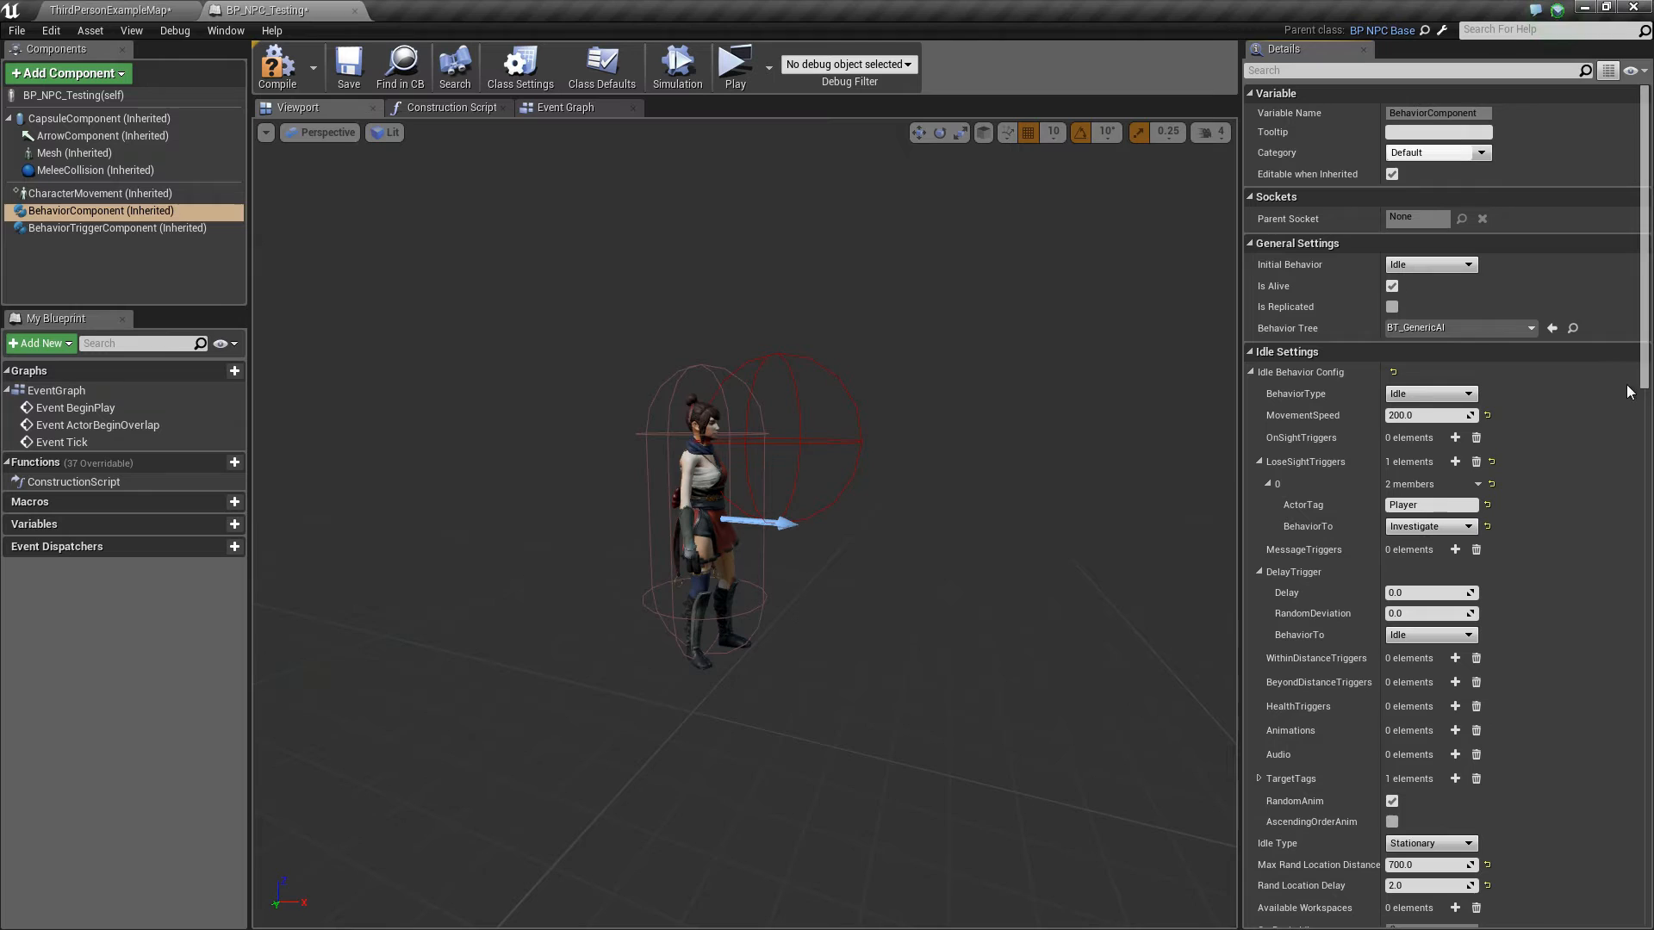
Scroll the Details panel down to the Investigate Settings to enter distance, interval and count.
scroll("down", 3)
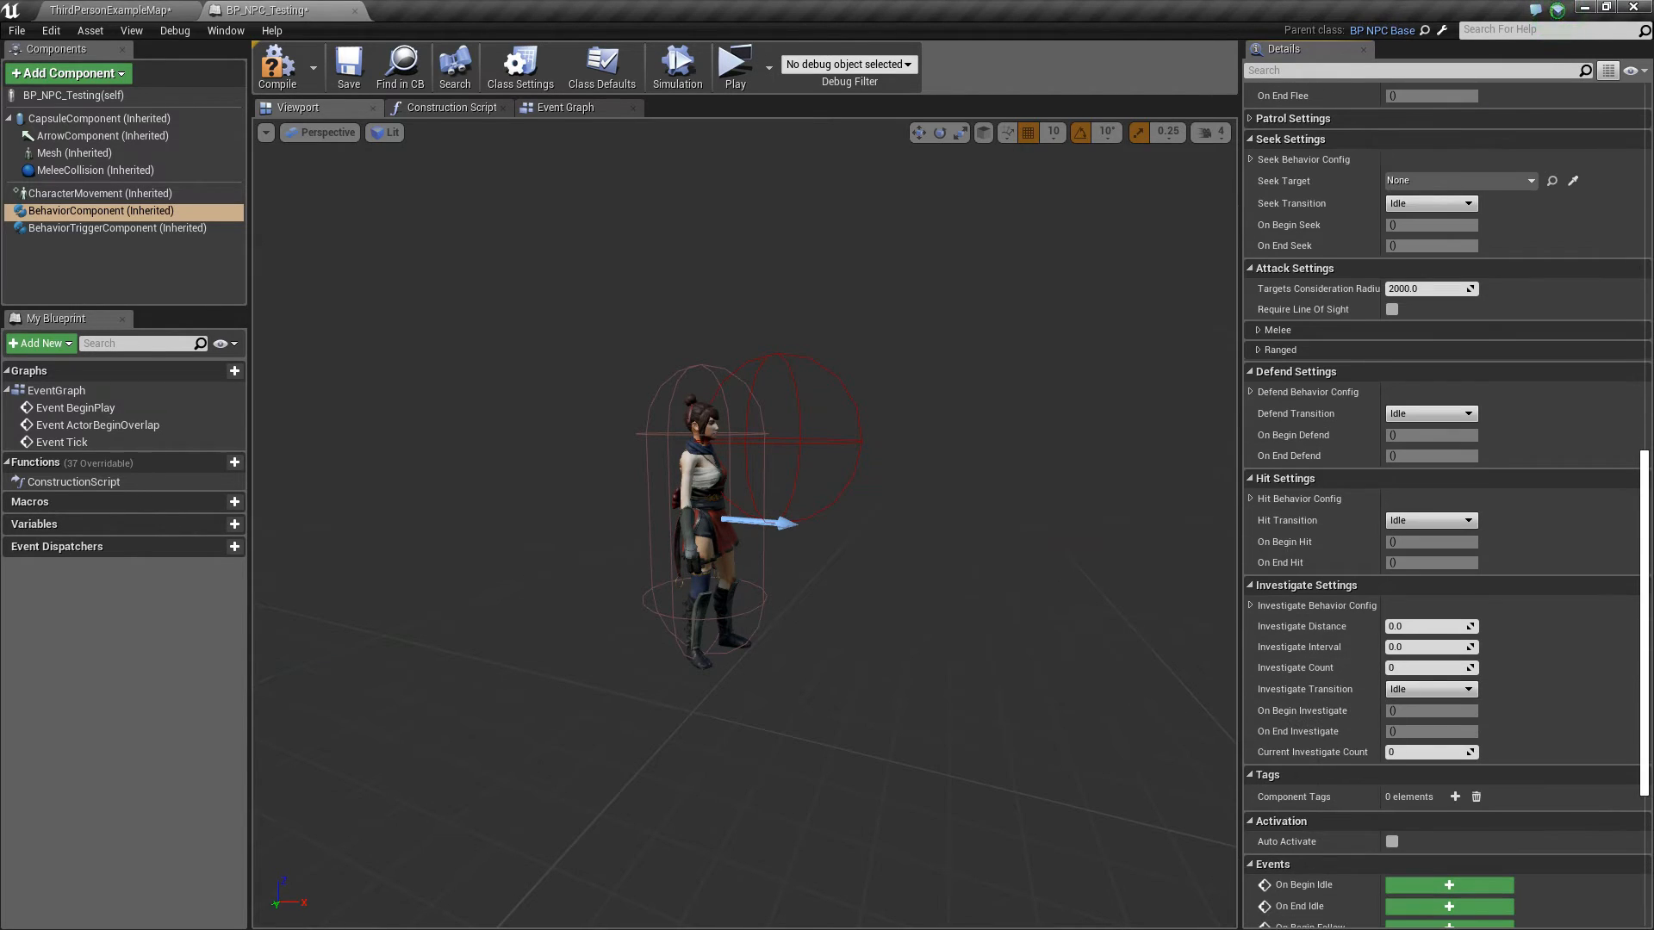
scroll("down", 3)
type("2")
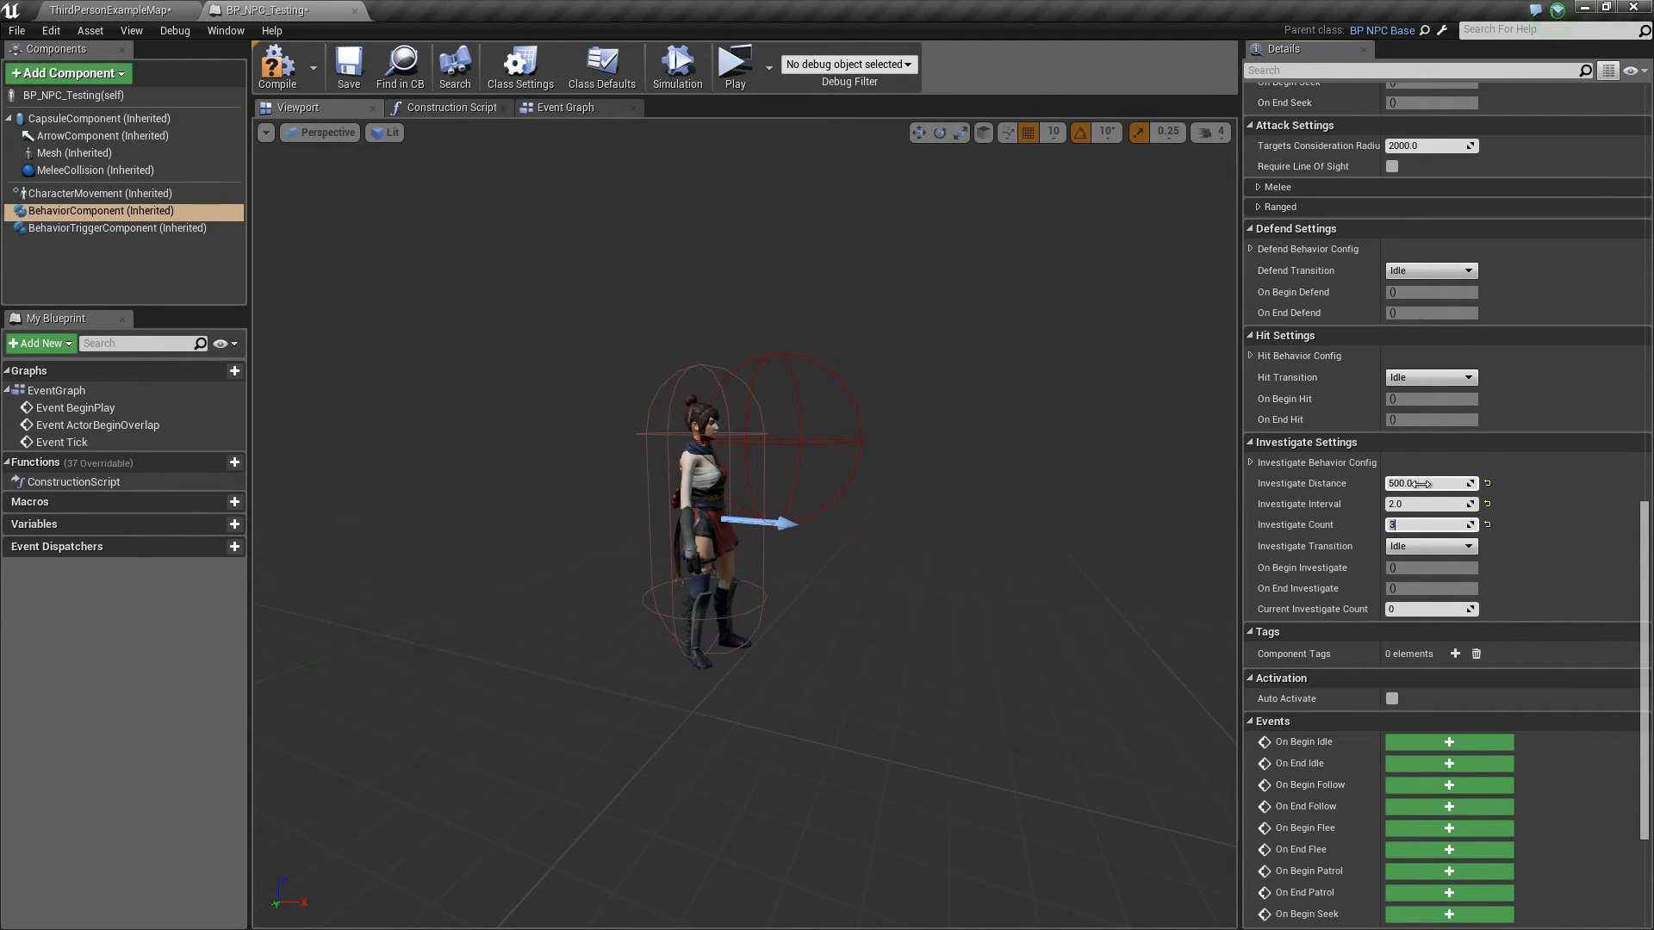
mouse_move(1446, 557)
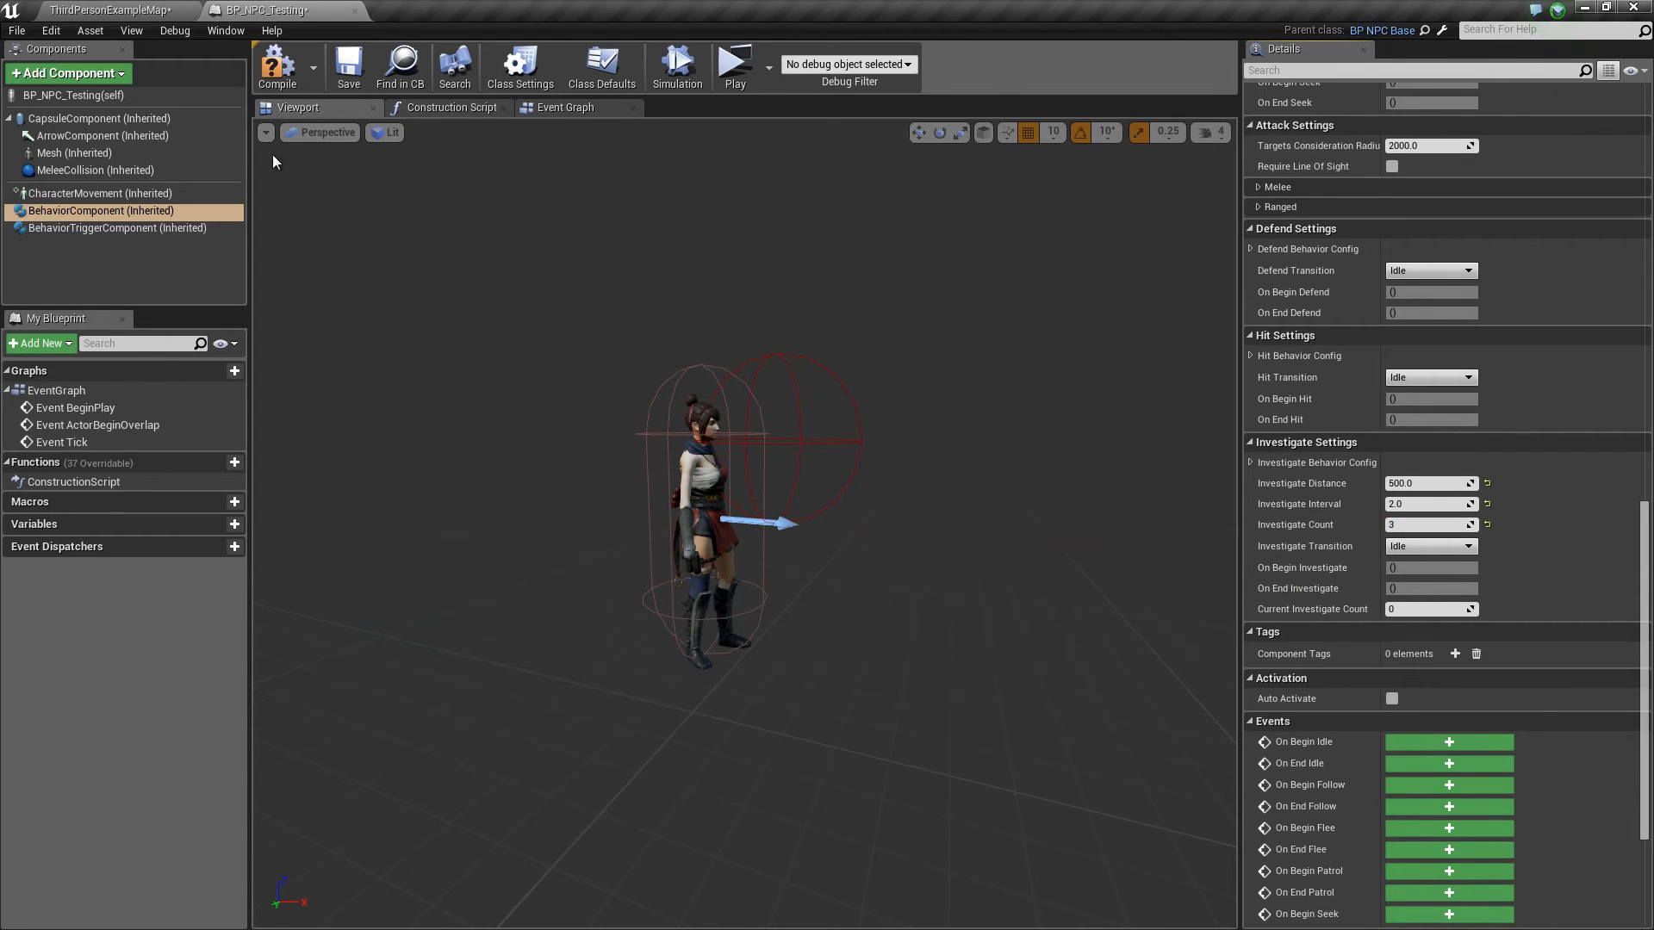
Return to ThirdPersonExampleMap with the NPC placed and run a standalone Play session.
left_click(106, 11)
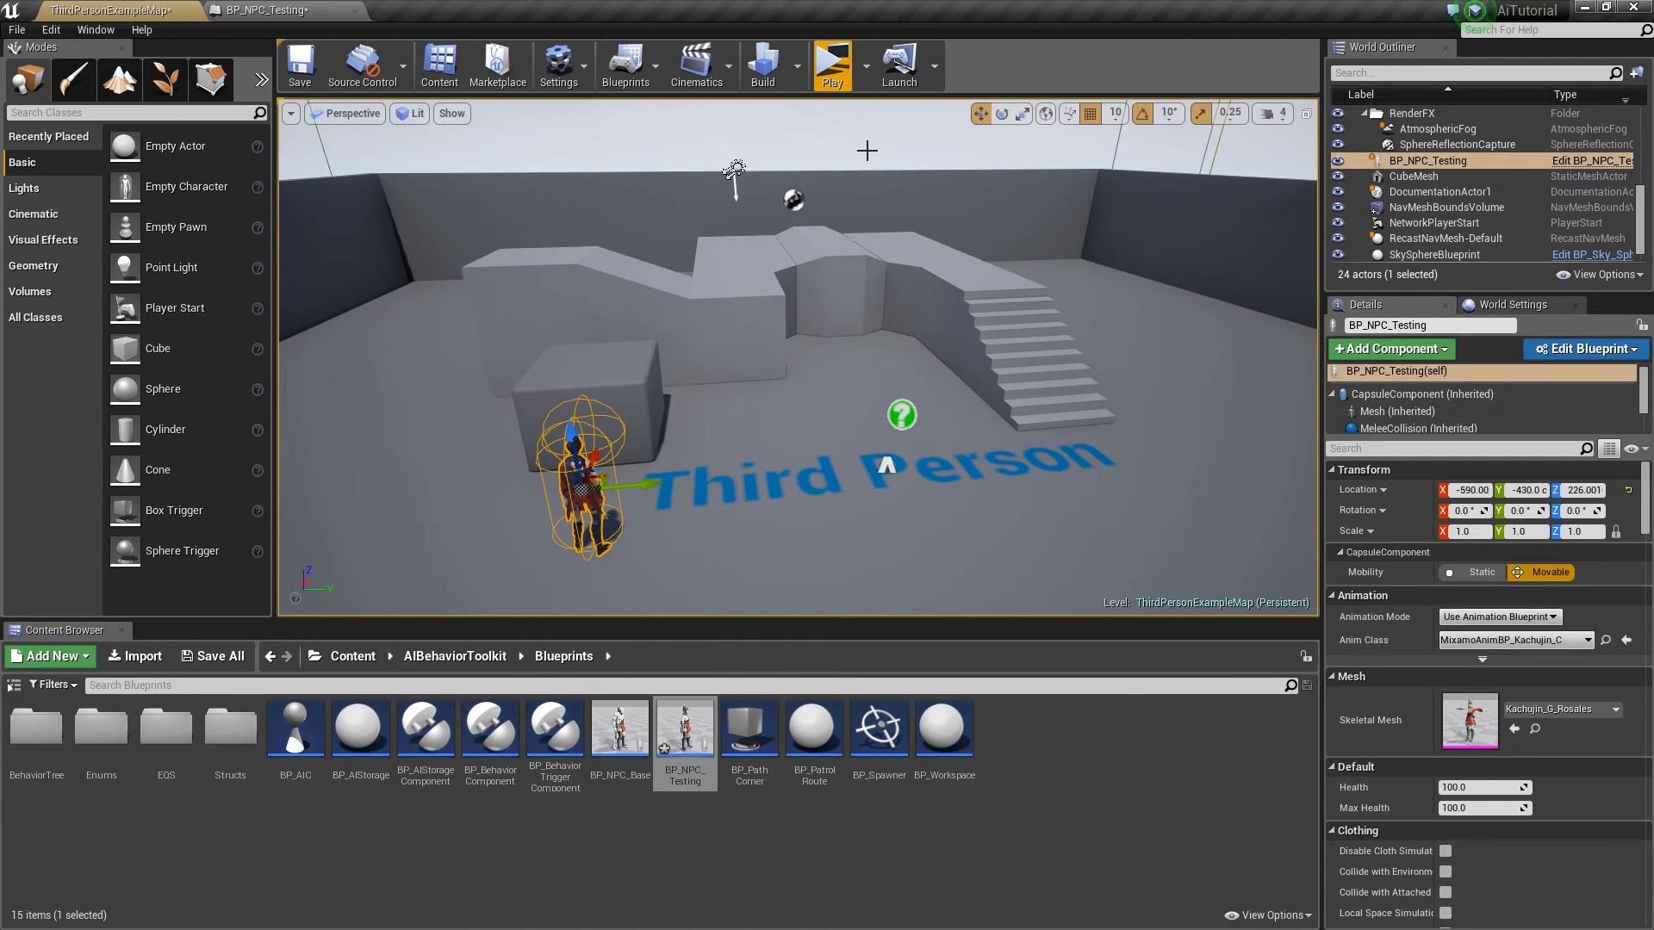
left_click(832, 59)
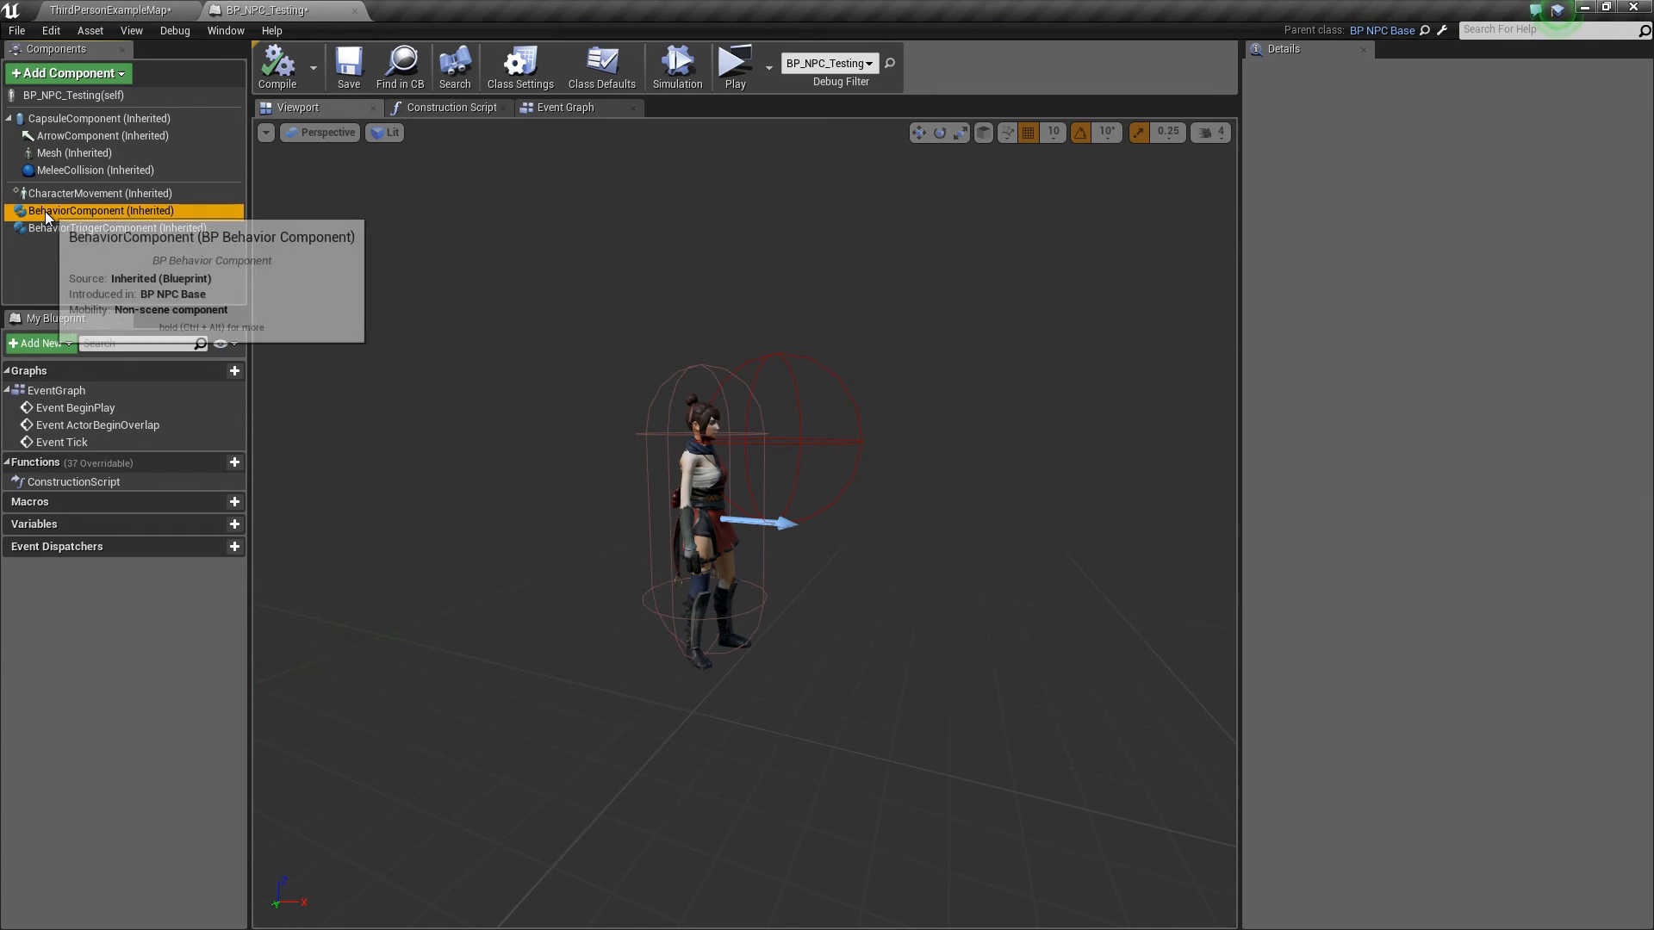
left_click(100, 210)
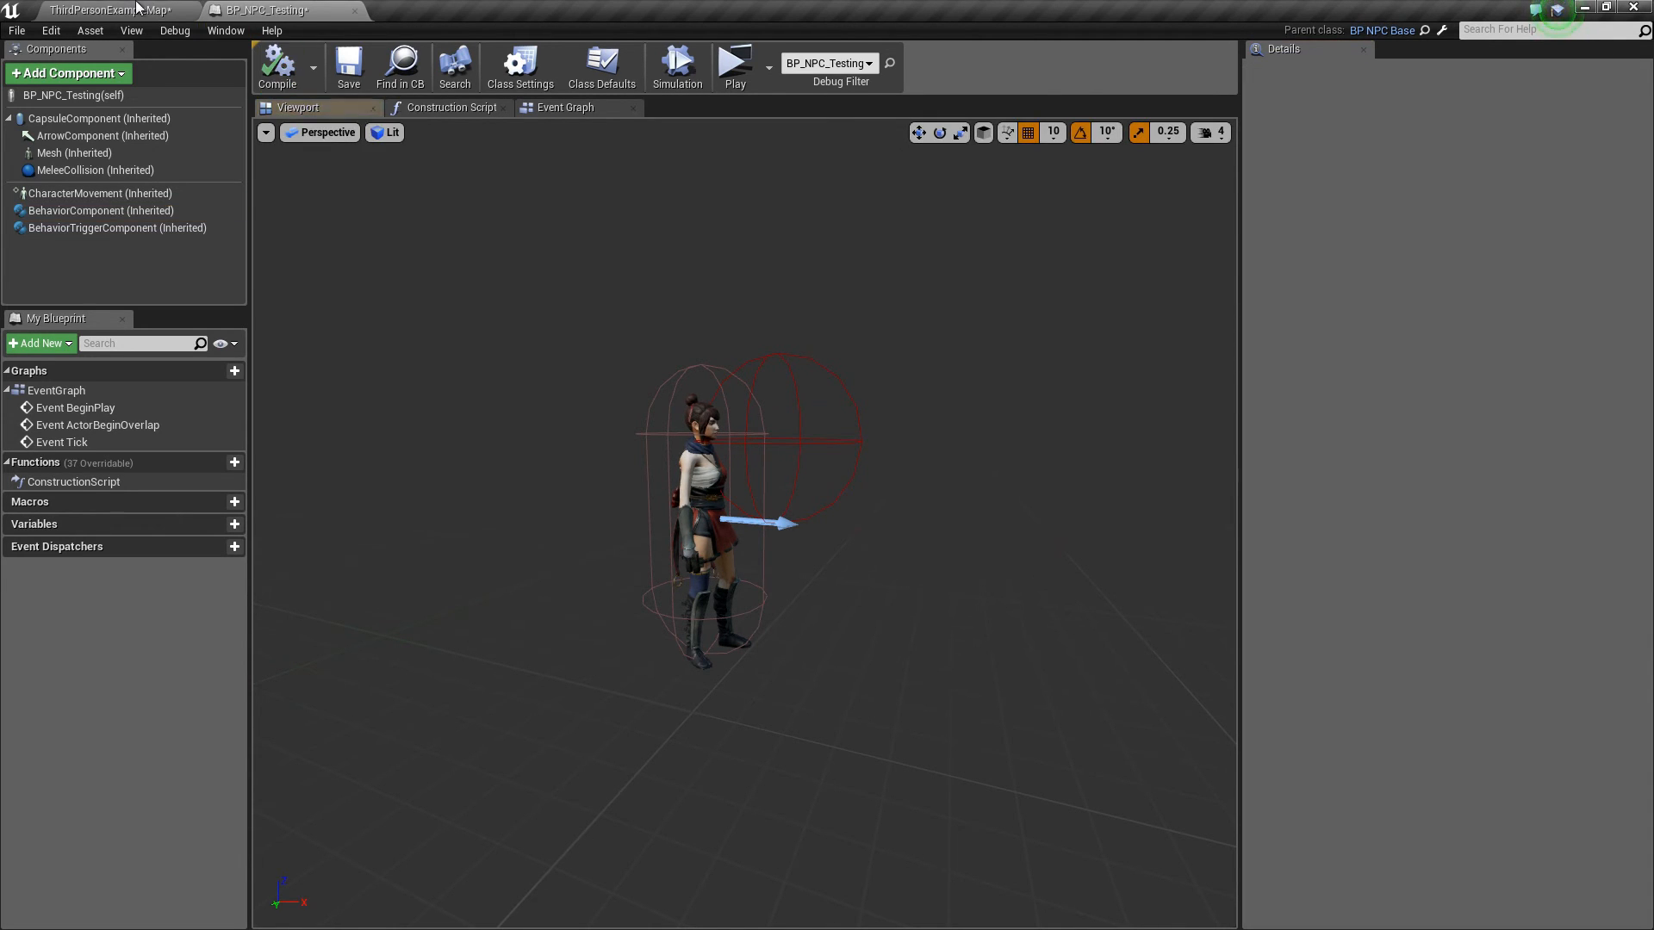
left_click(734, 60)
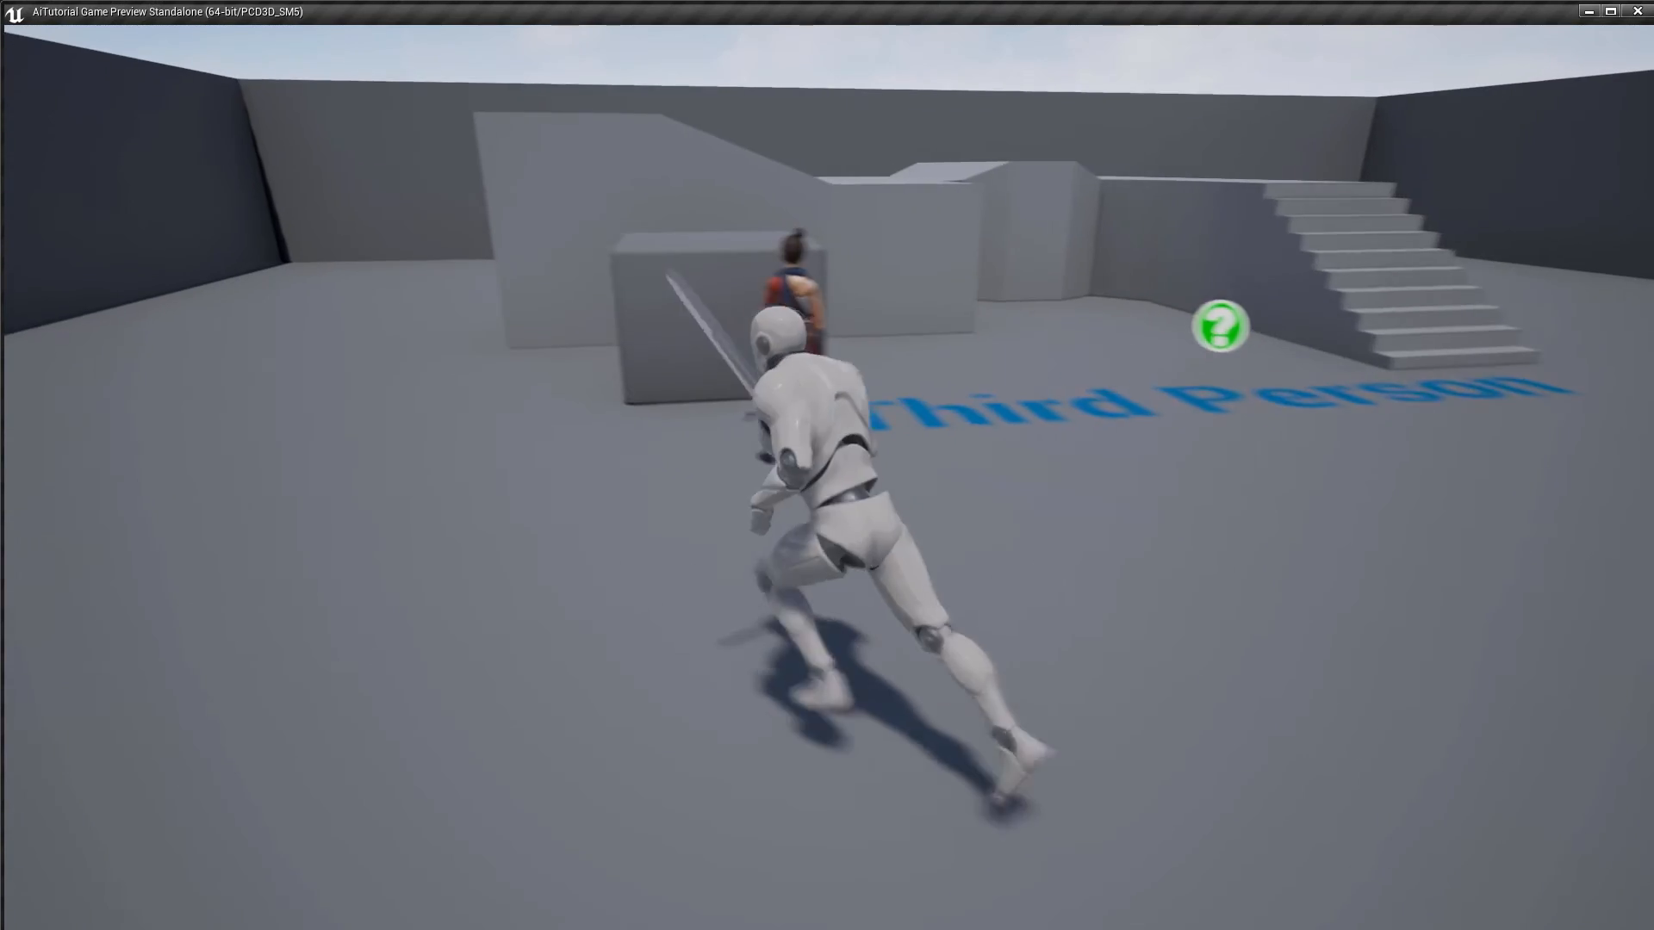